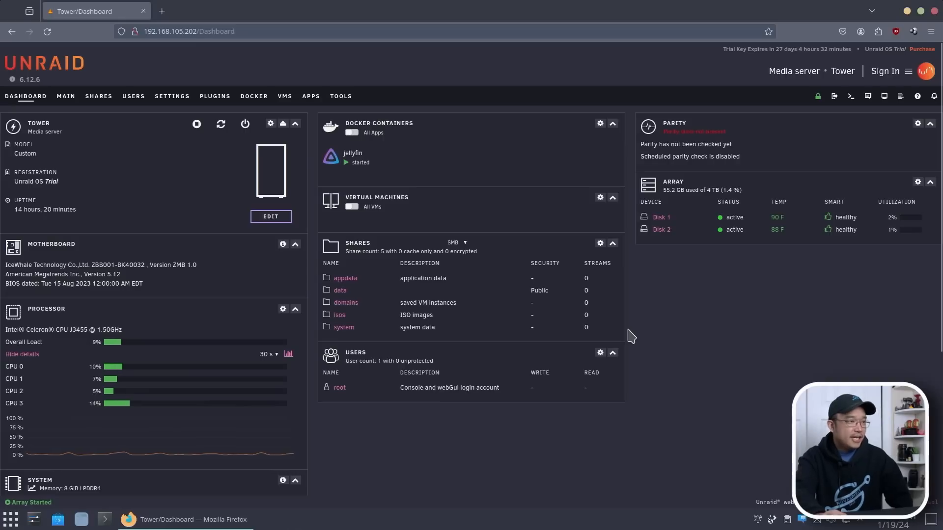
mouse_move(86, 175)
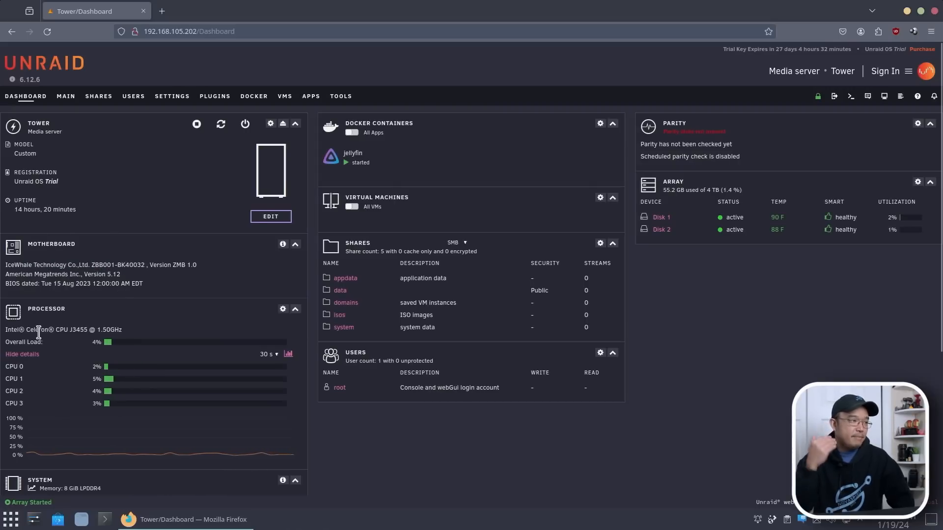
Step: Review the data share's settings, confirming it is publicly exported over SMB
right_click(77, 329)
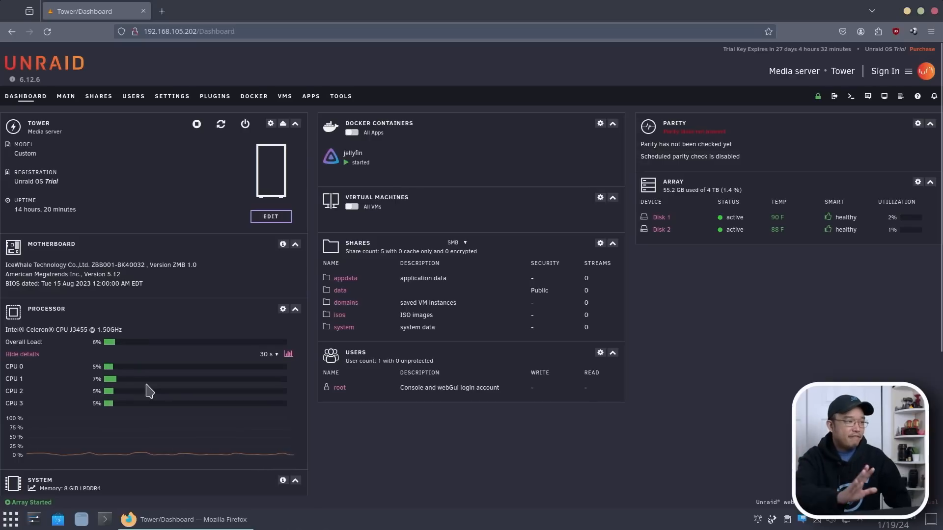
scroll("down", 3)
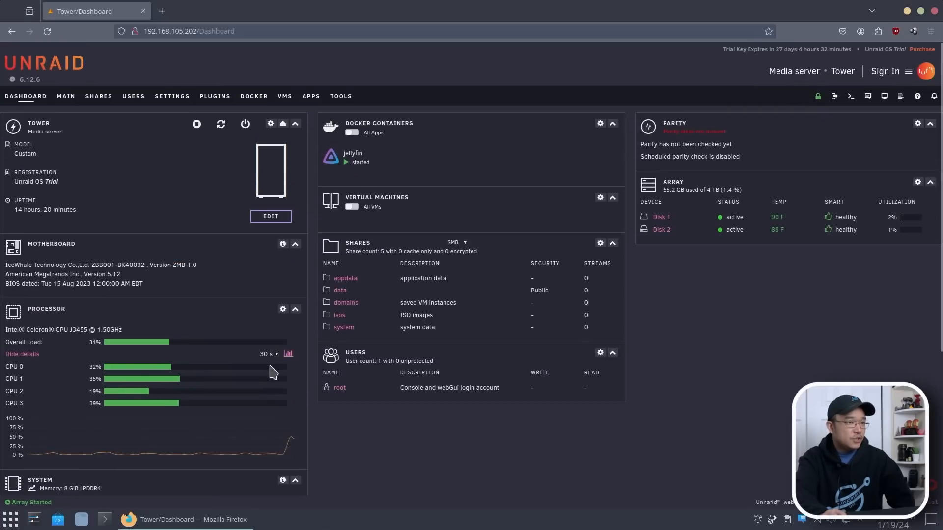
scroll("down", 3)
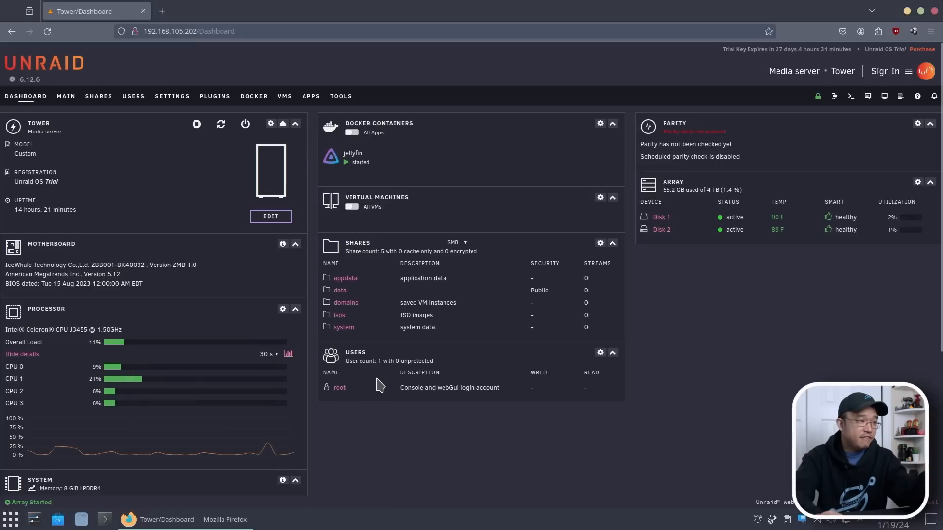
scroll("down", 3)
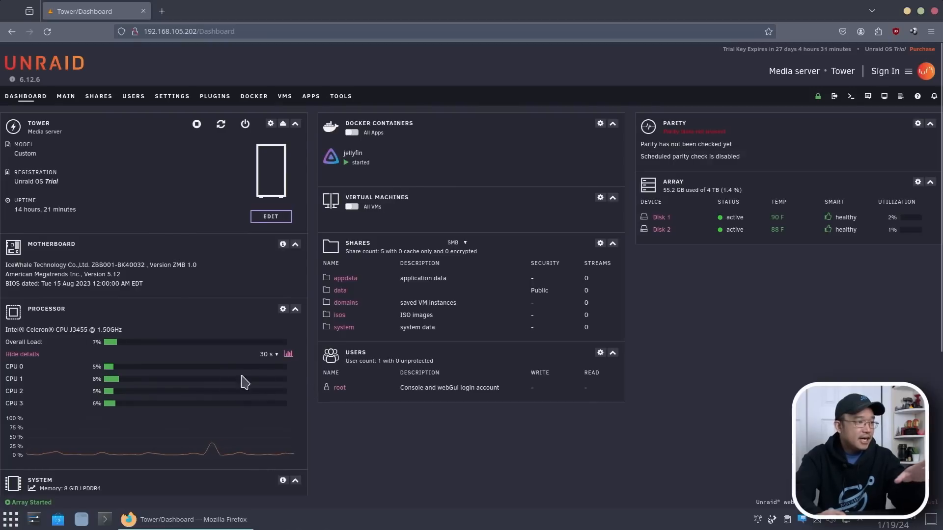
mouse_move(325, 313)
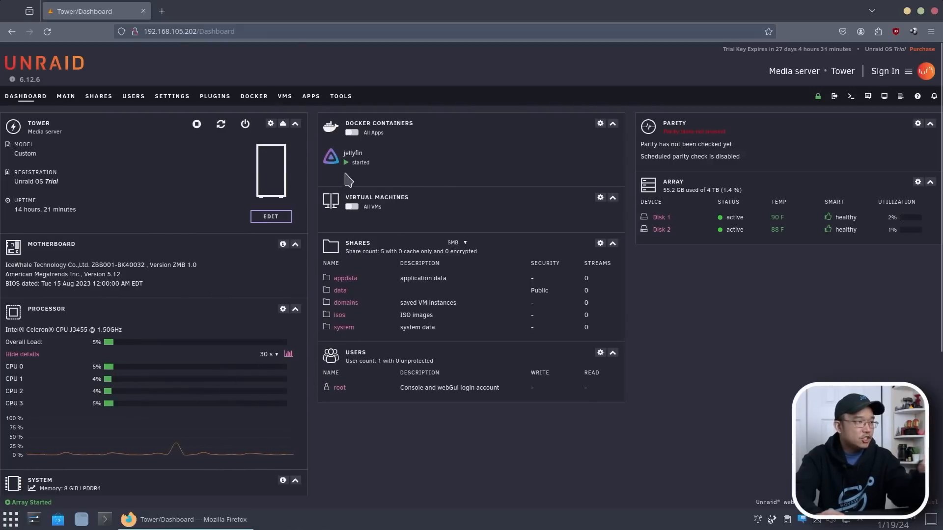
mouse_move(341, 99)
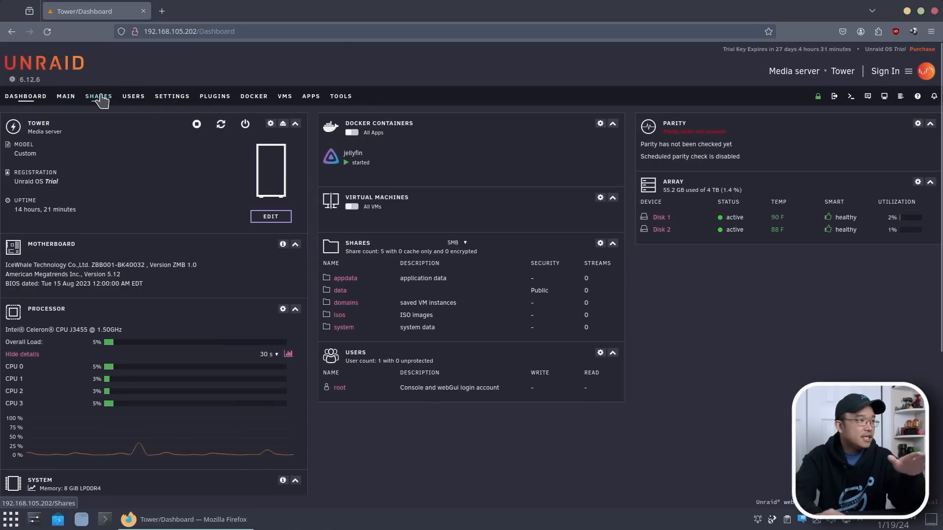
left_click(98, 95)
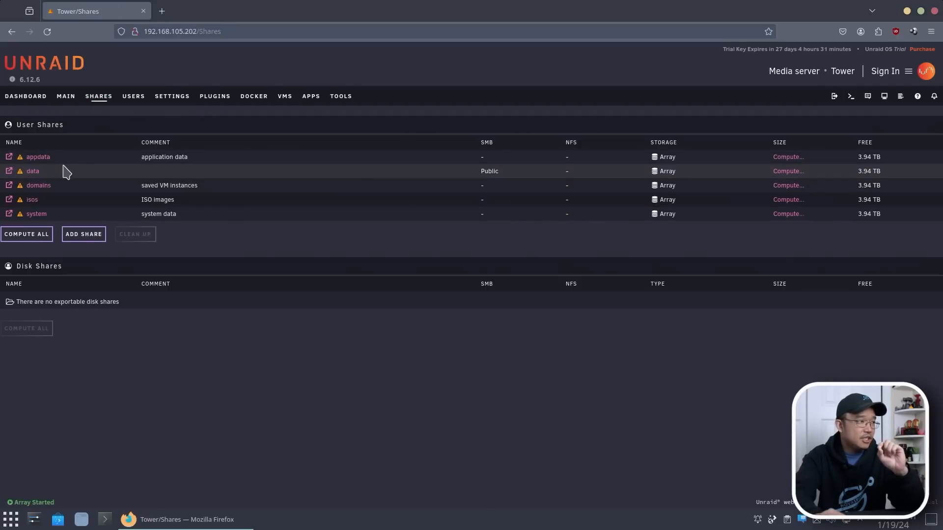
left_click(32, 171)
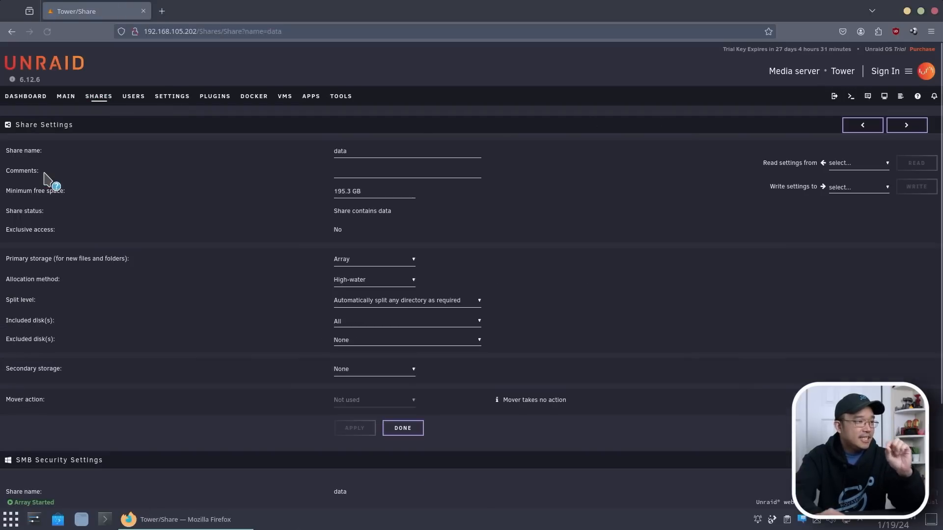
scroll("down", 3)
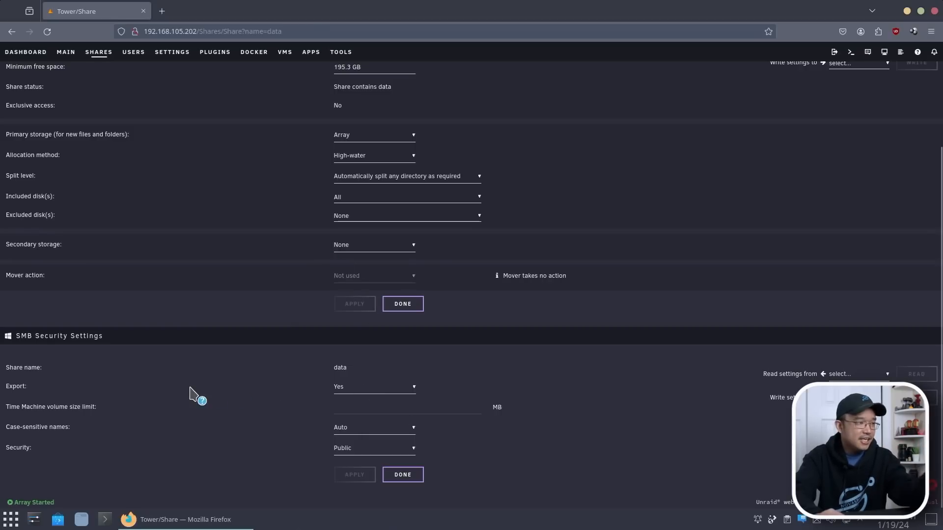
mouse_move(361, 394)
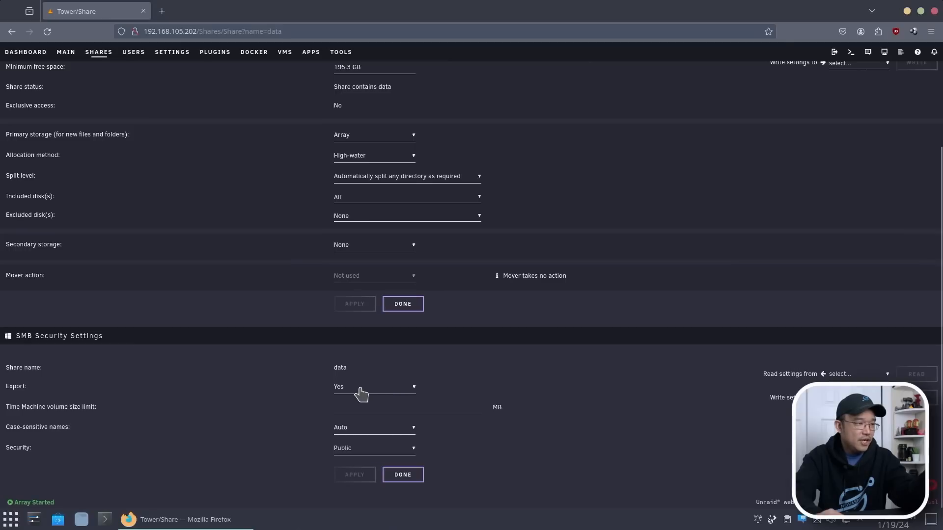
left_click(402, 474)
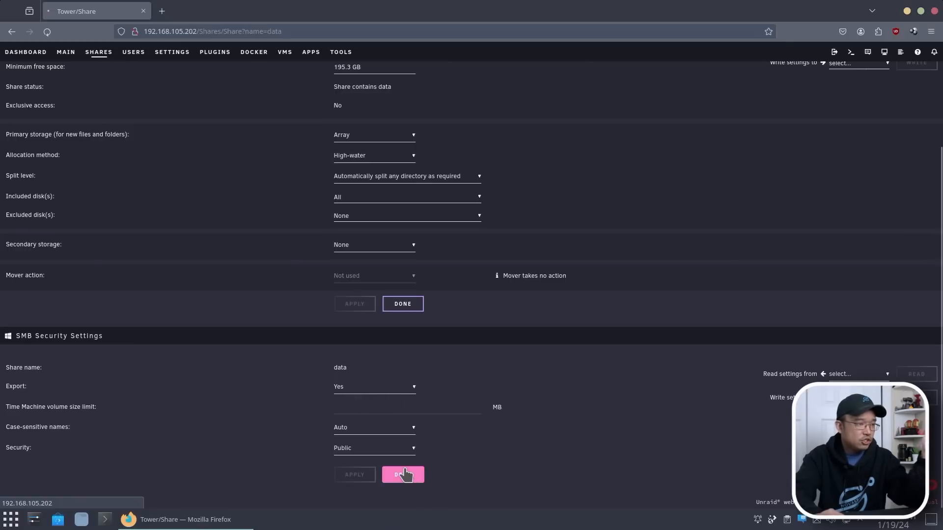
left_click(402, 474)
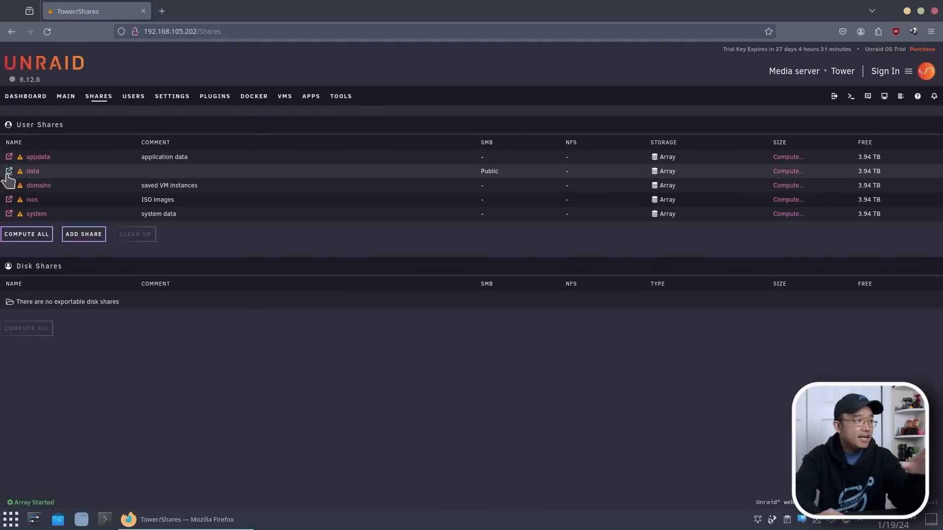
Step: Browse the data share's media folder holding movies and tv, then open Tools
left_click(8, 171)
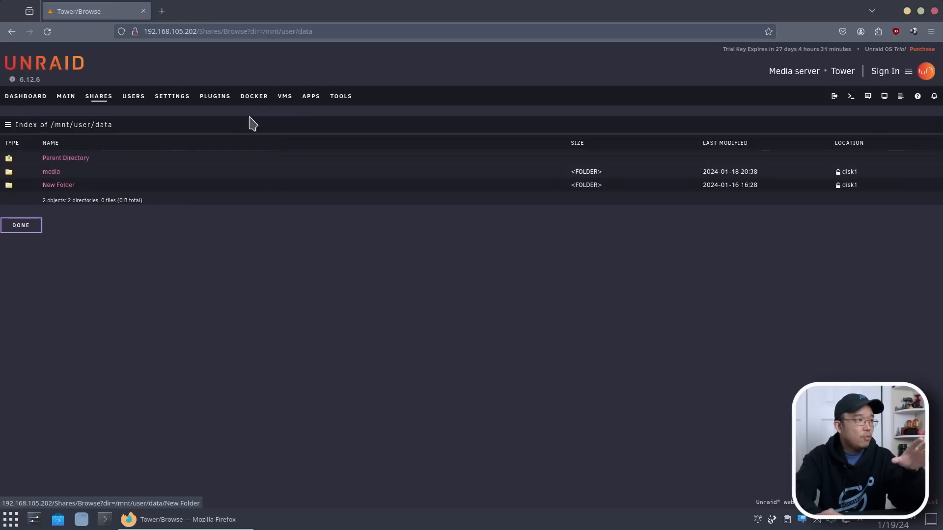
mouse_move(188, 127)
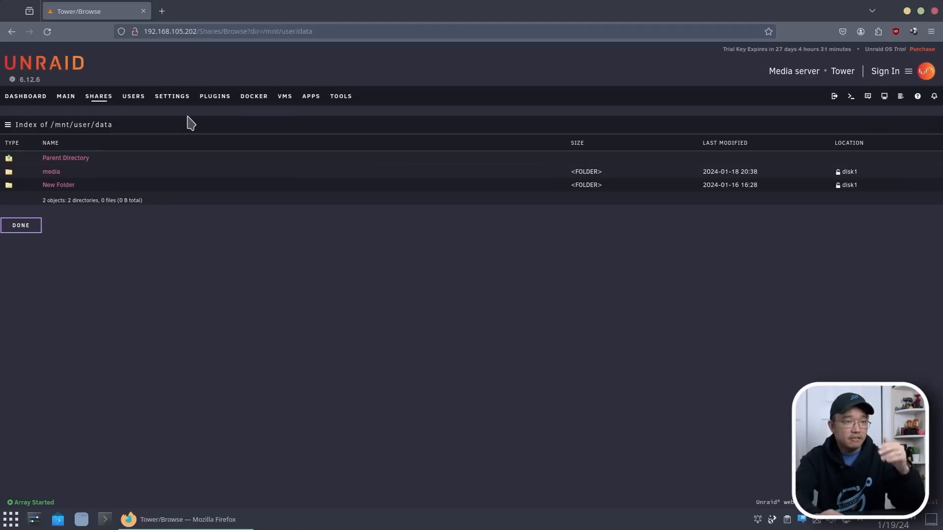
mouse_move(66, 153)
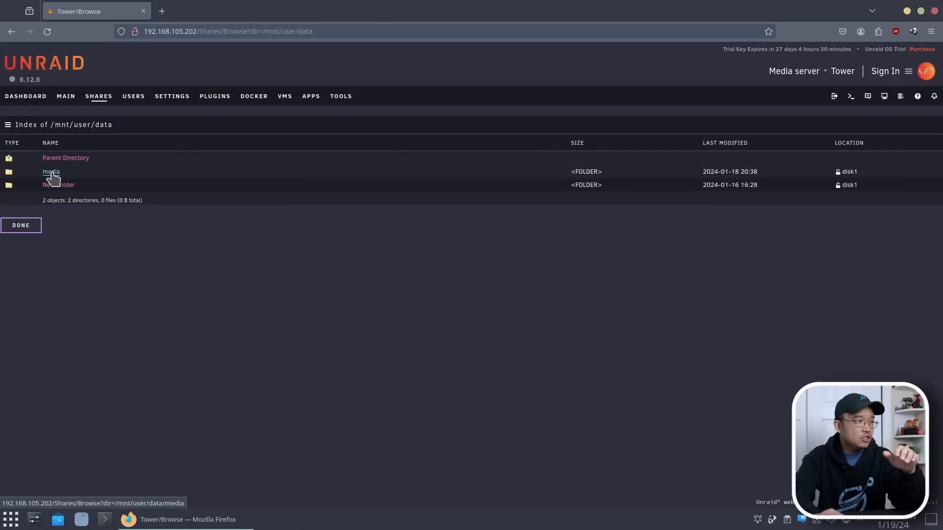
left_click(51, 171)
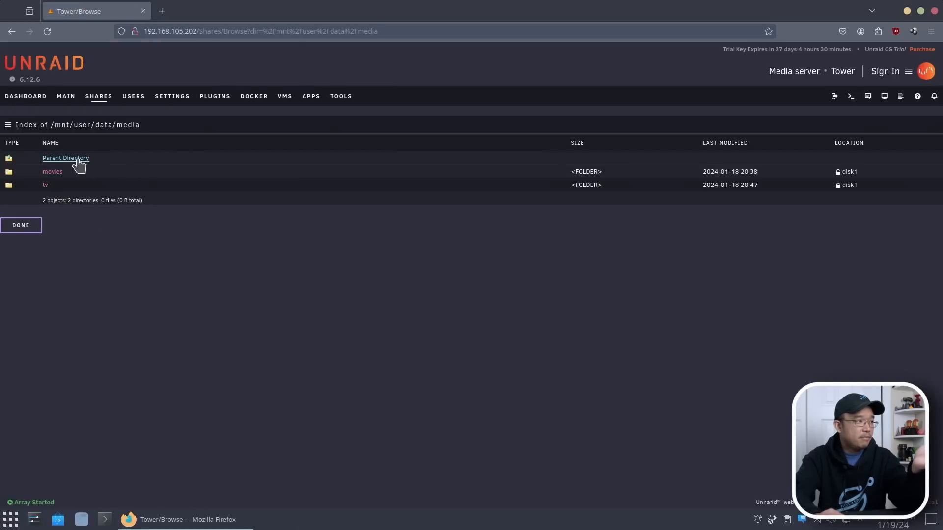
left_click(65, 157)
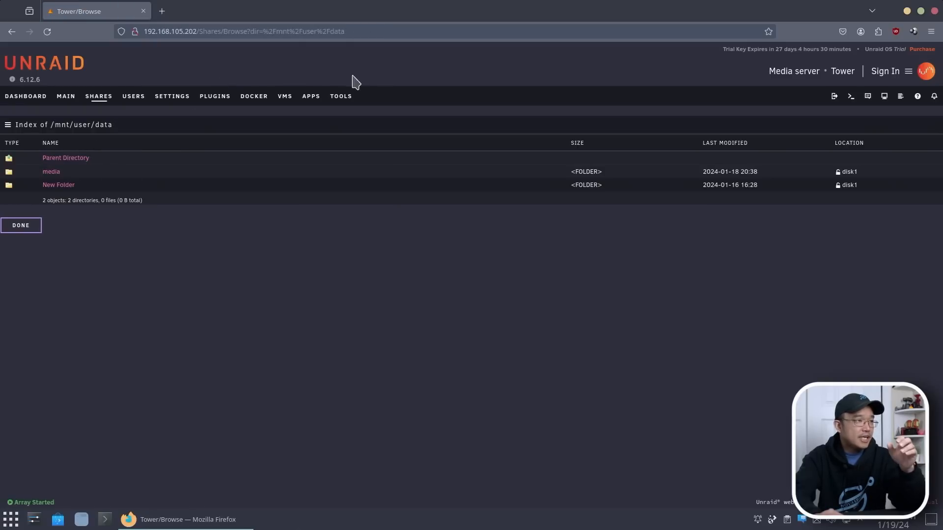
left_click(341, 96)
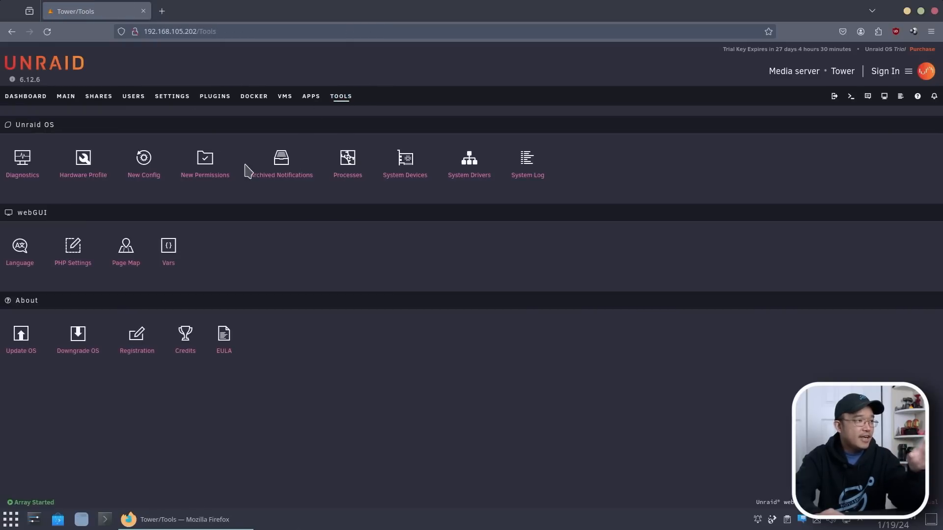
Step: Look at New Permissions without starting it, then return to the Shares list
left_click(204, 162)
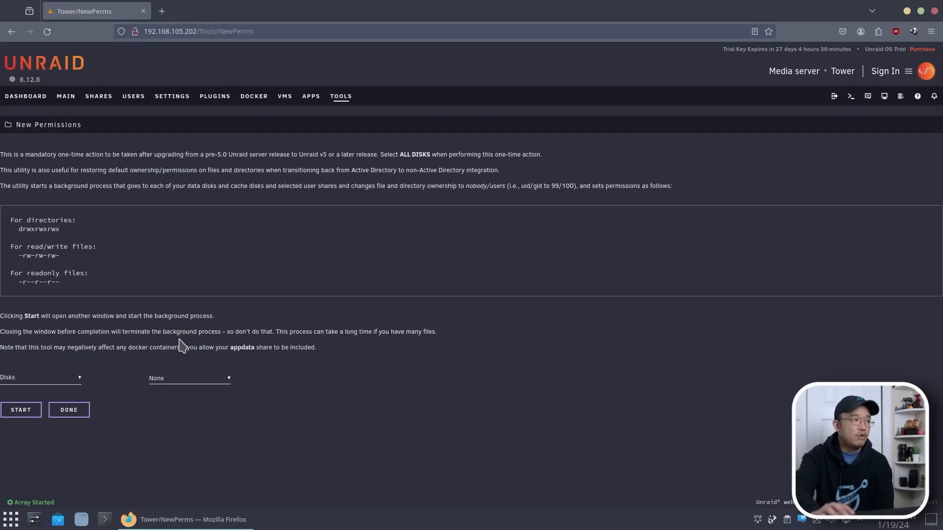
mouse_move(215, 96)
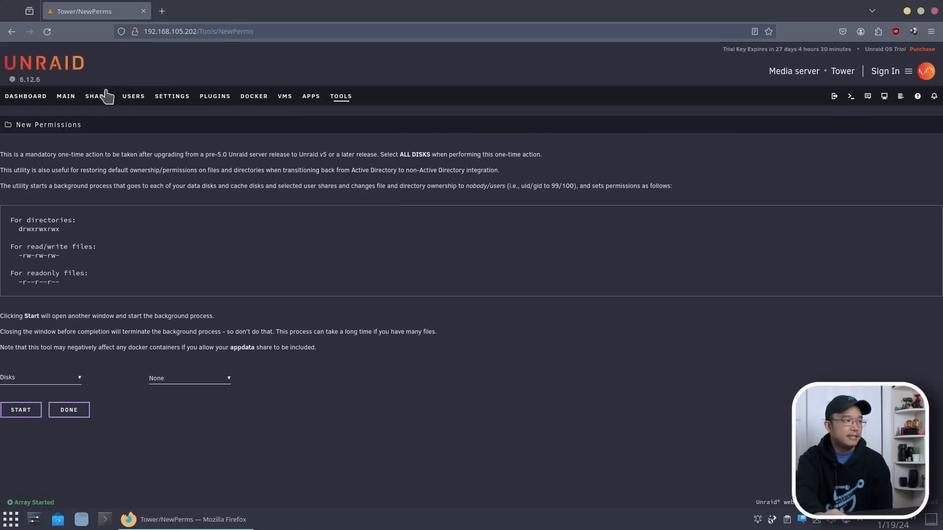
left_click(95, 95)
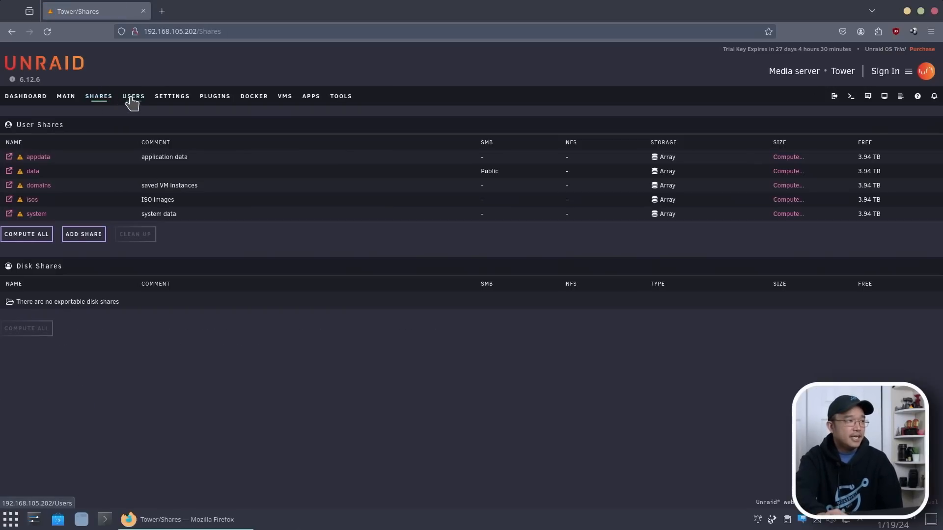
Step: Check Users, then review Theme Engine settings: base theme Black, engine disabled
left_click(133, 96)
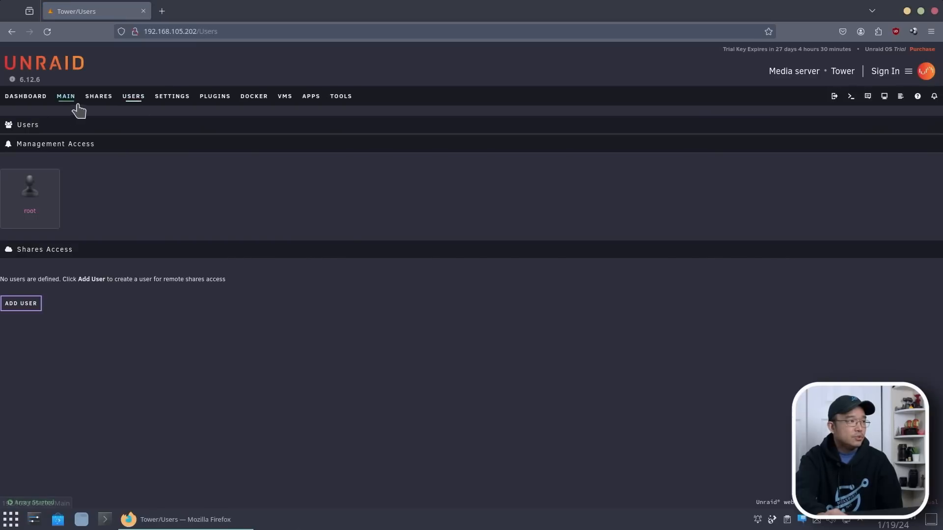
left_click(172, 96)
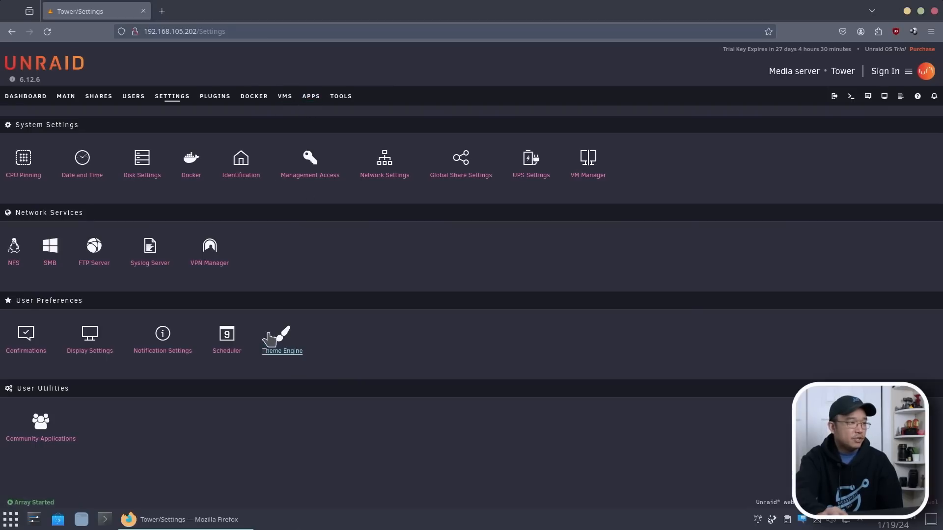
left_click(282, 336)
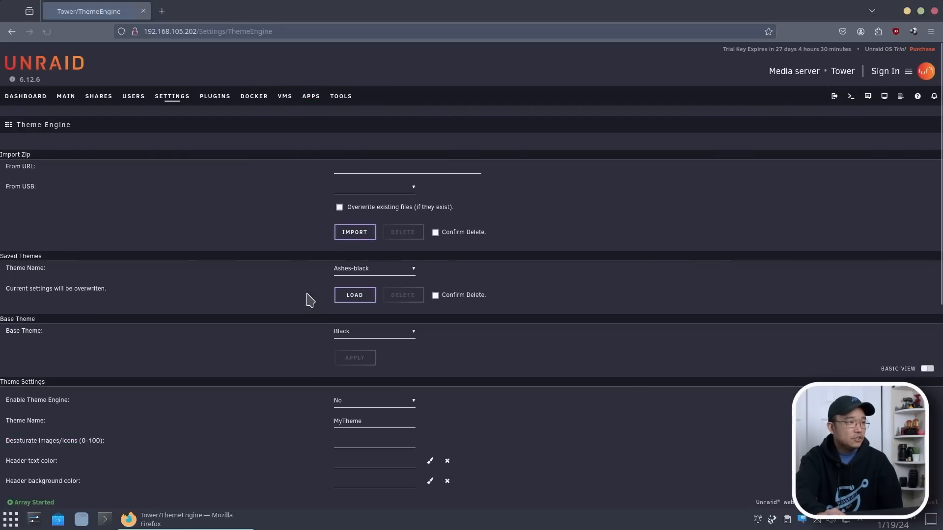
scroll("down", 3)
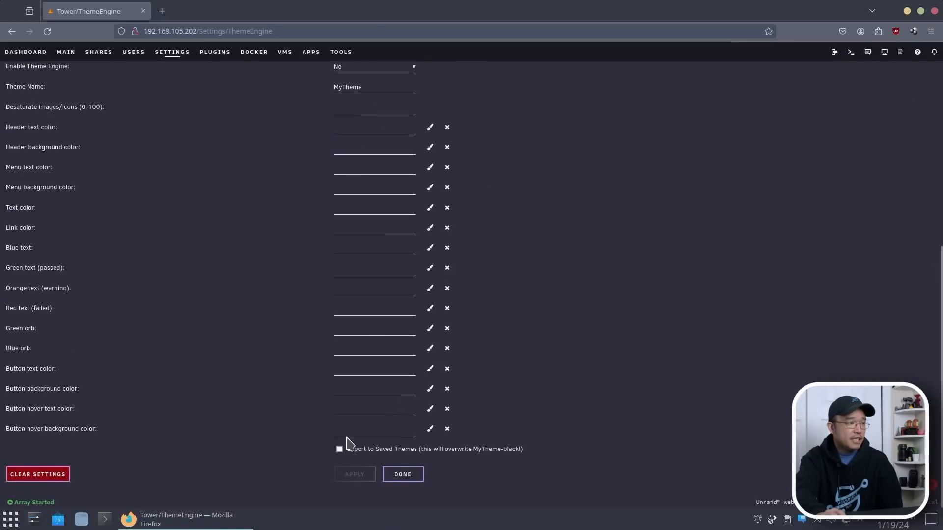
scroll("up", 3)
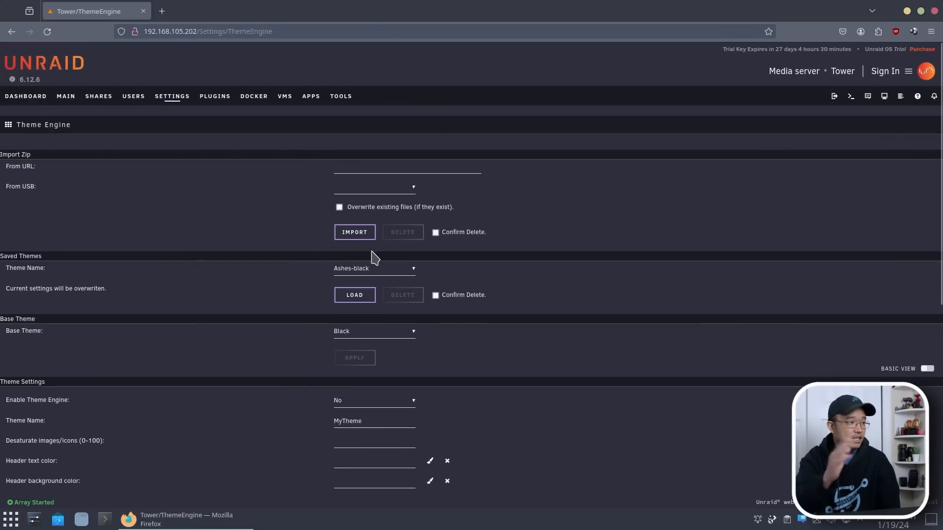
scroll("down", 3)
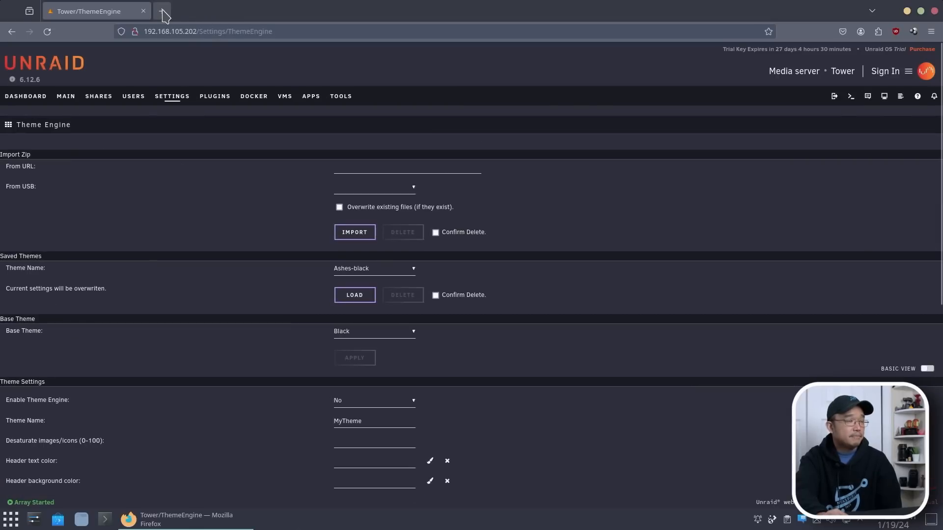
Step: Search theme parks in a new tab, view Dracula theme previews, then return to Tower
left_click(162, 10)
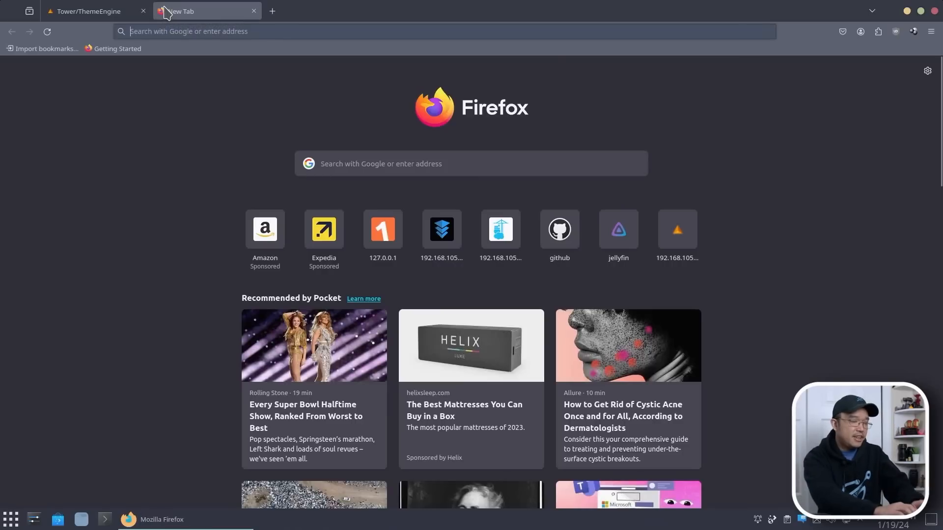
type("https://www.google.com/search?channel=fs&client=ubuntu&q=theme+parks")
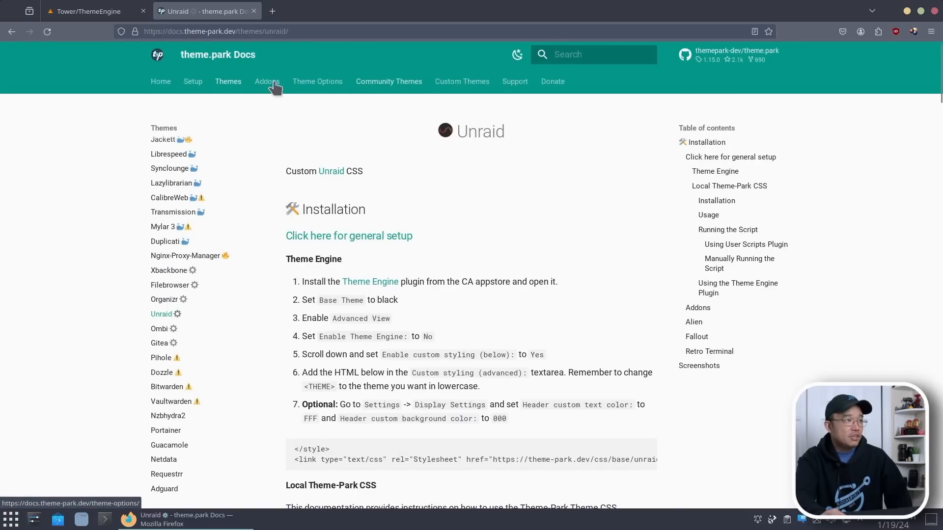
left_click(389, 81)
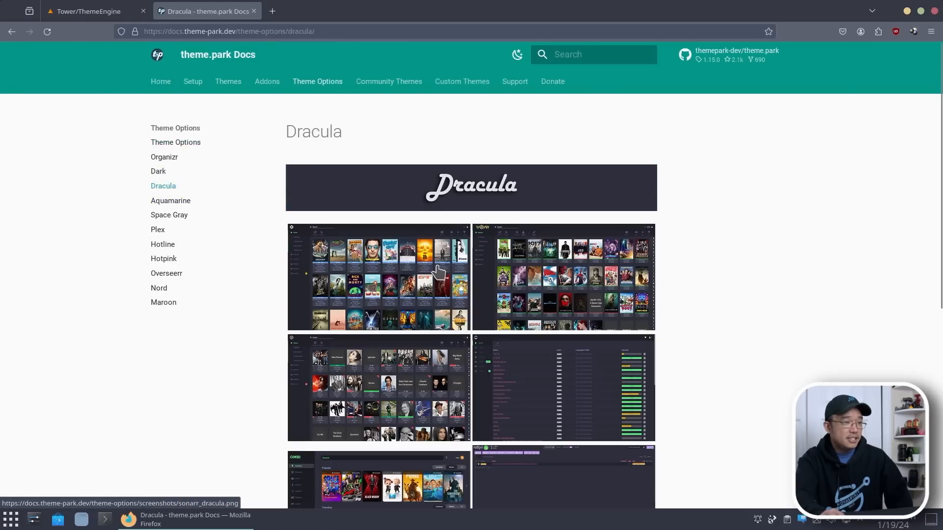
mouse_move(397, 264)
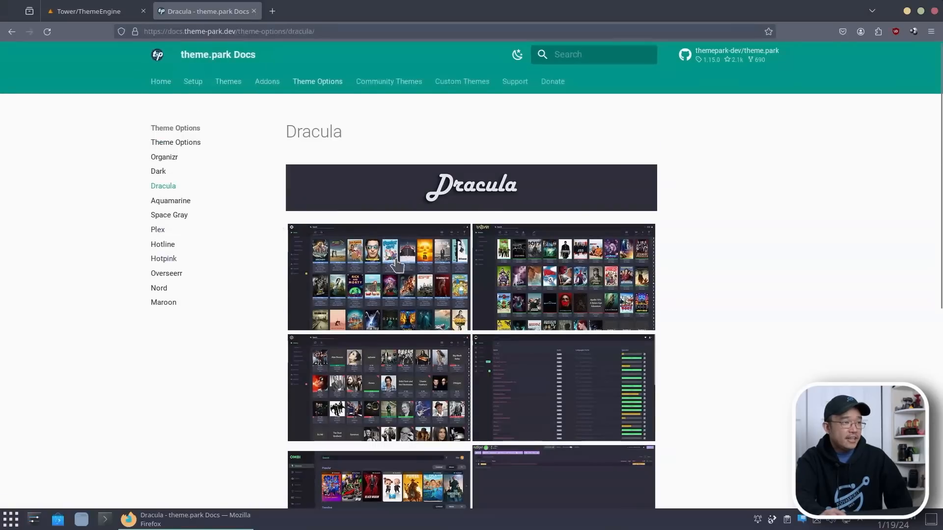
mouse_move(422, 271)
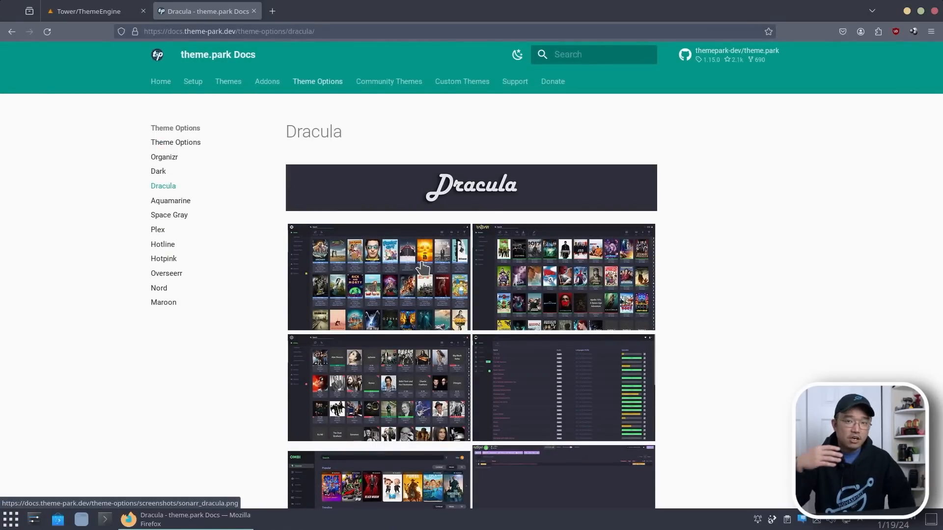
mouse_move(171, 200)
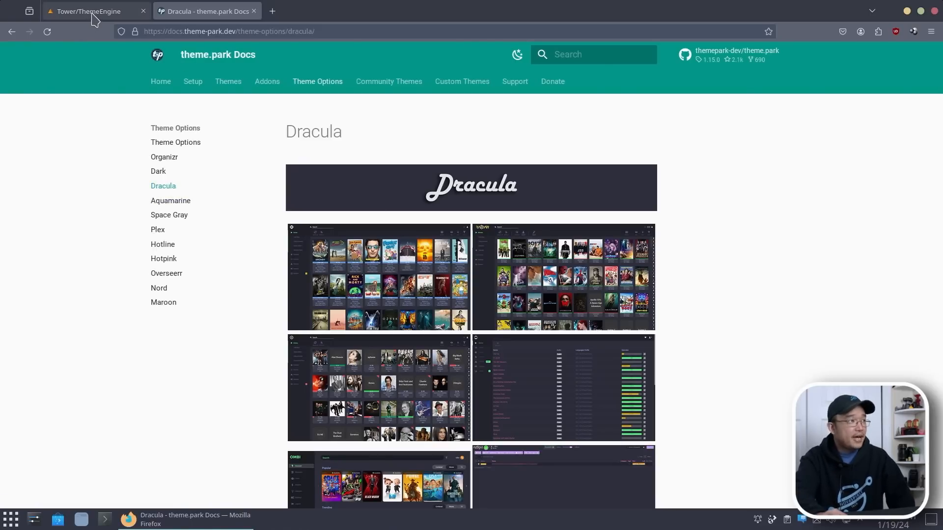
left_click(91, 11)
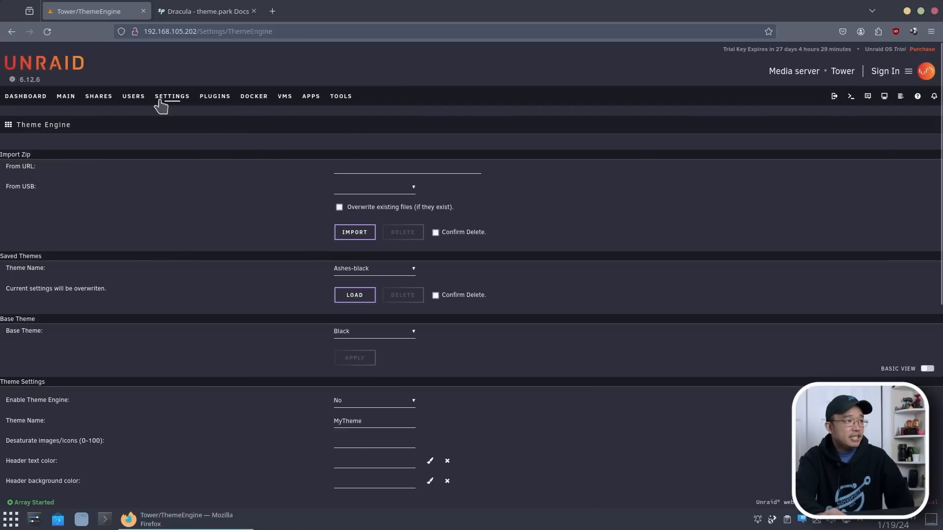
mouse_move(30, 99)
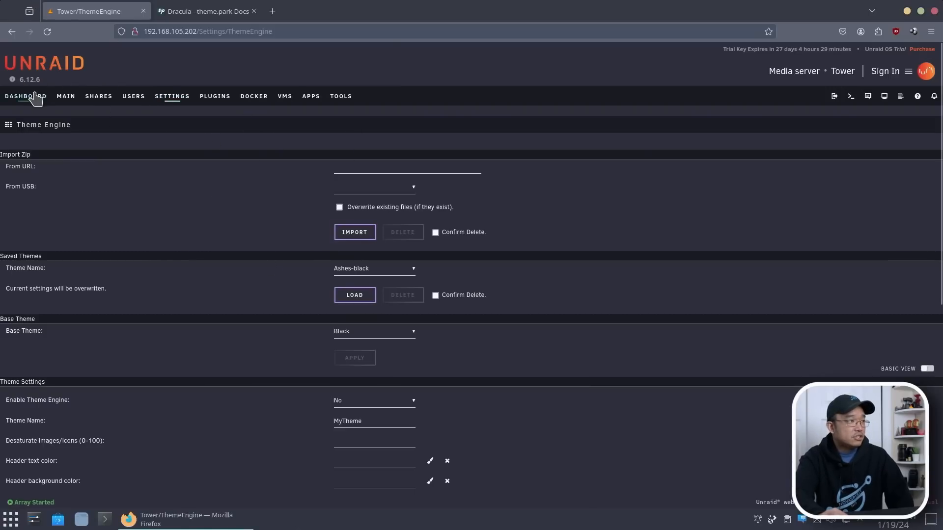
Step: Show the server dashboard, then the Settings overview listing Theme Engine
left_click(25, 95)
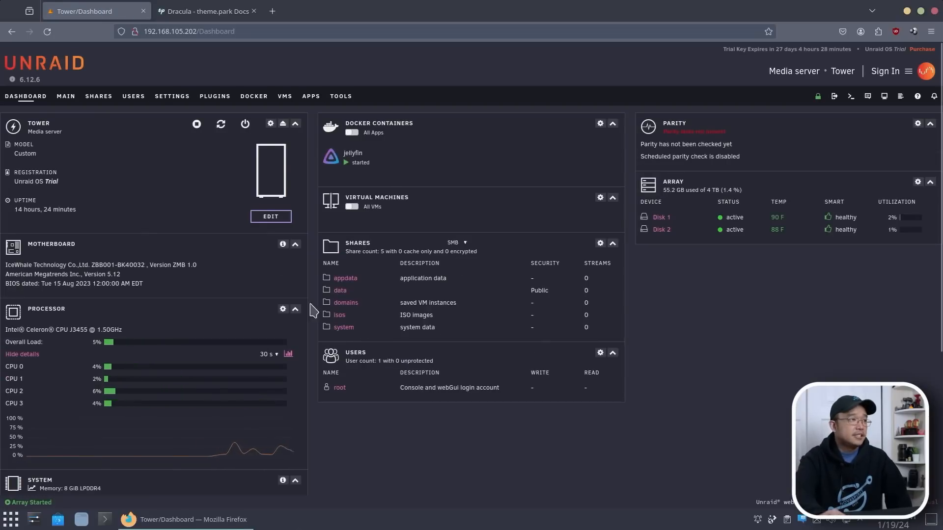
left_click(171, 96)
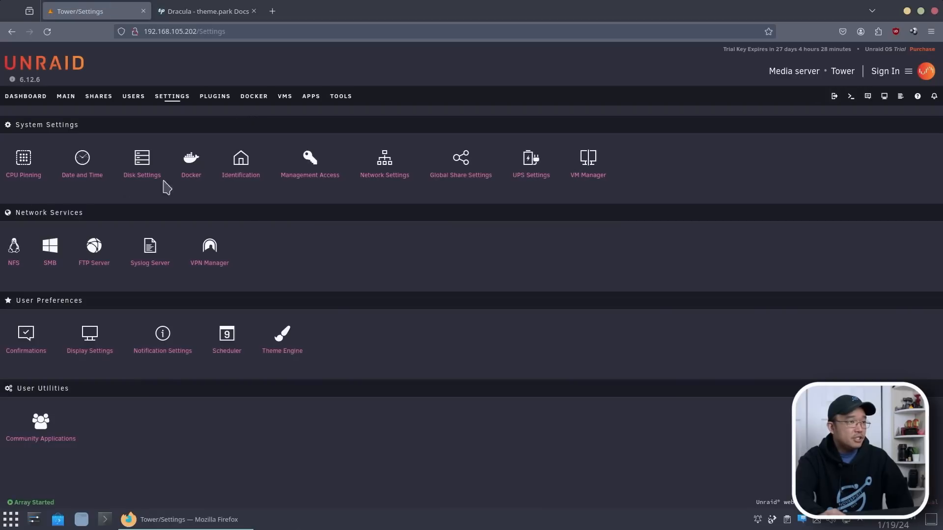
mouse_move(60, 280)
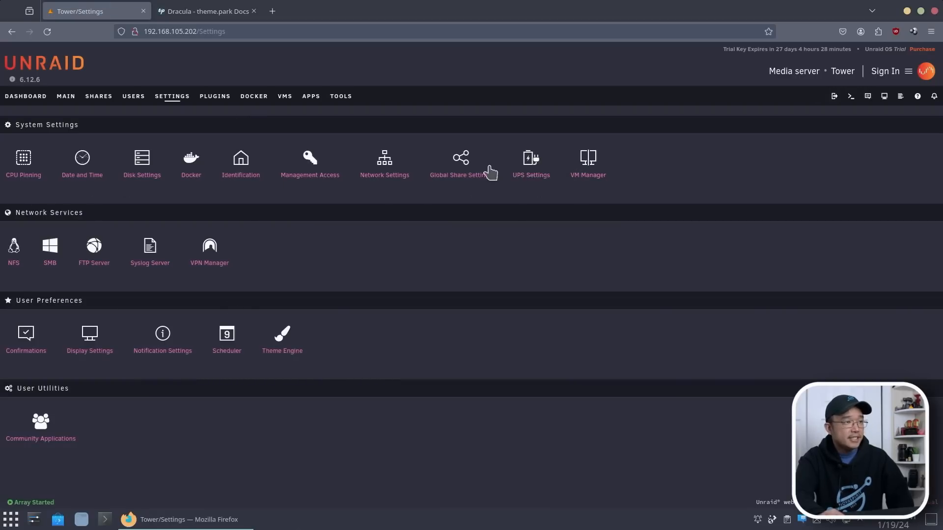
mouse_move(551, 168)
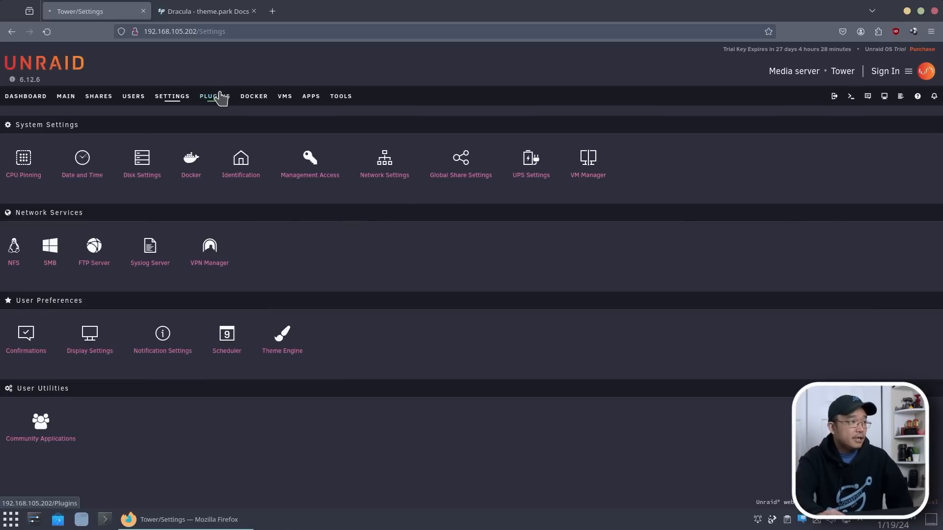
Step: Confirm the three installed plugins are up to date and glance at Install Plugin
left_click(214, 96)
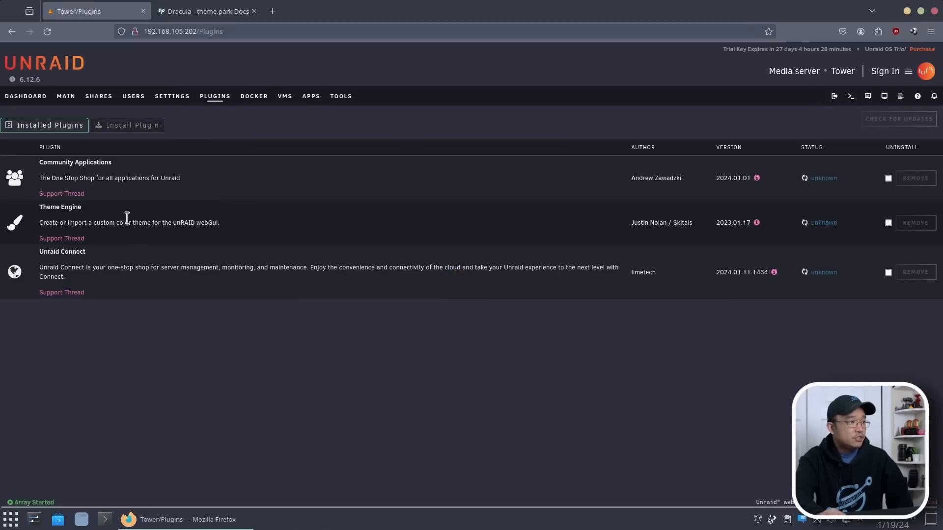
left_click(898, 118)
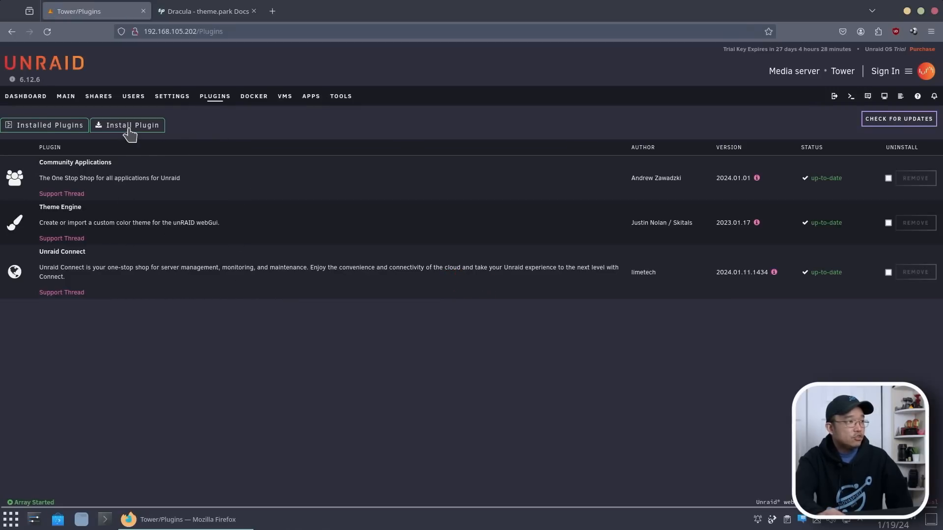
left_click(131, 125)
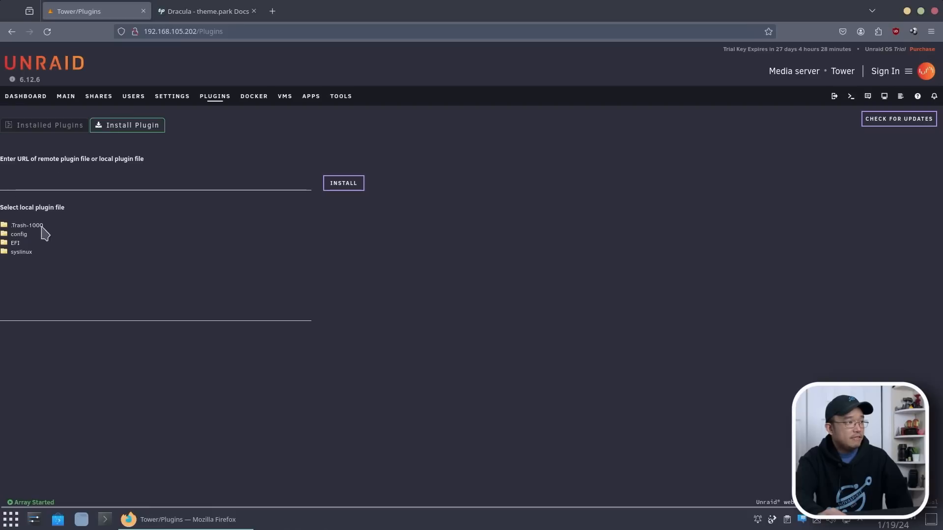
left_click(49, 125)
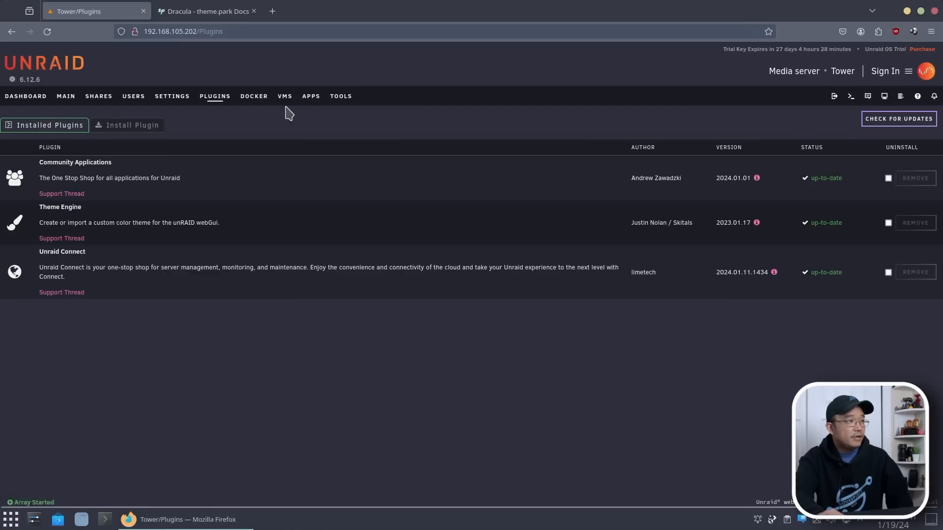
left_click(253, 96)
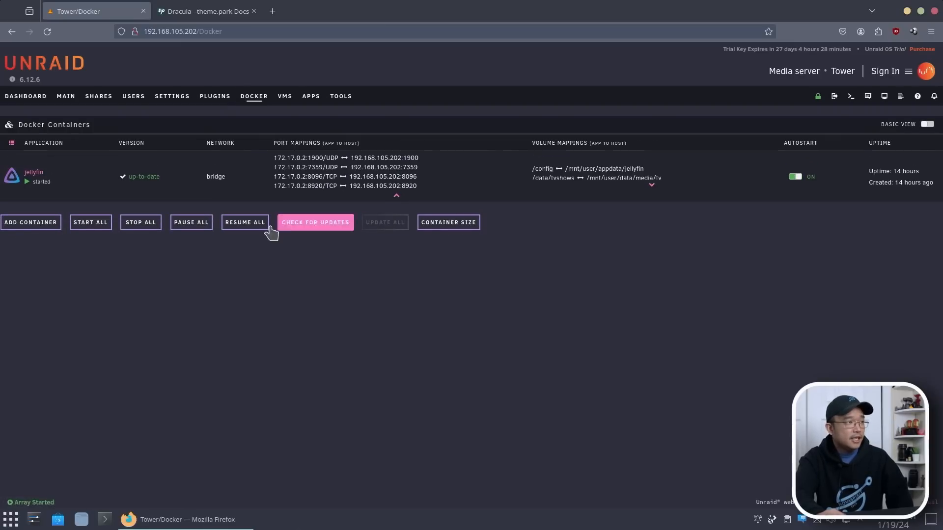
mouse_move(659, 167)
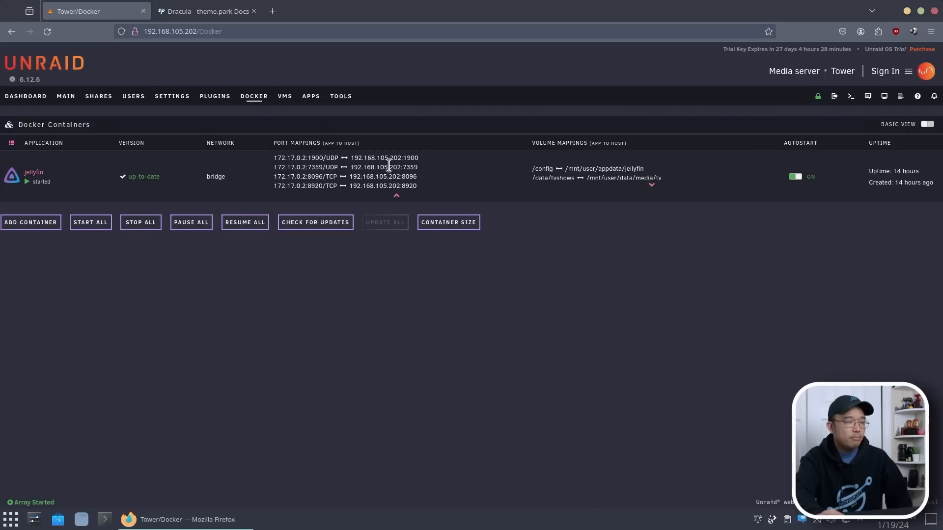
Step: Run ls in a jellyfin container console, then open its Update Container form
left_click(651, 185)
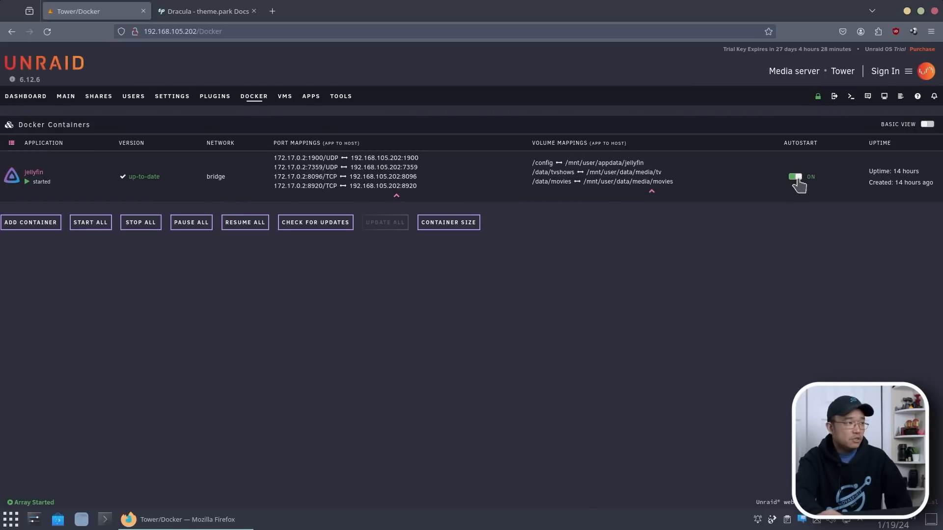
left_click(11, 176)
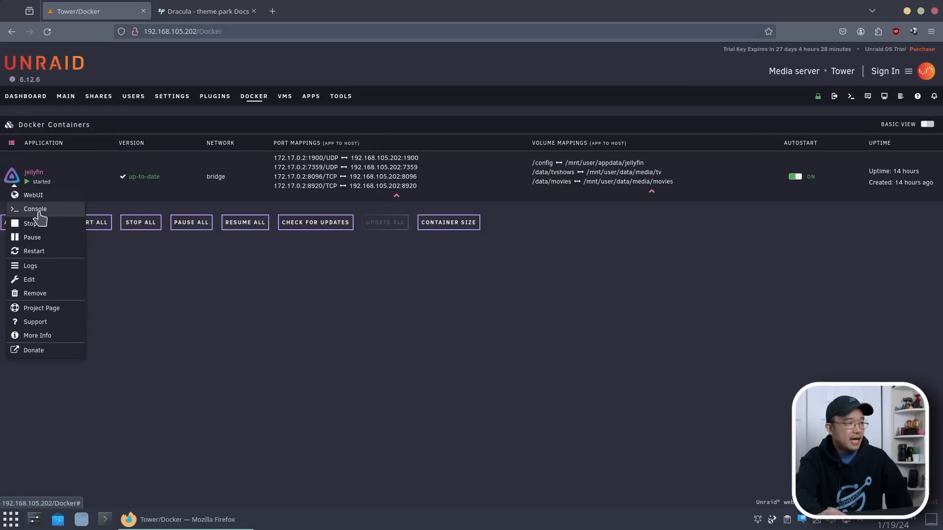
left_click(35, 209)
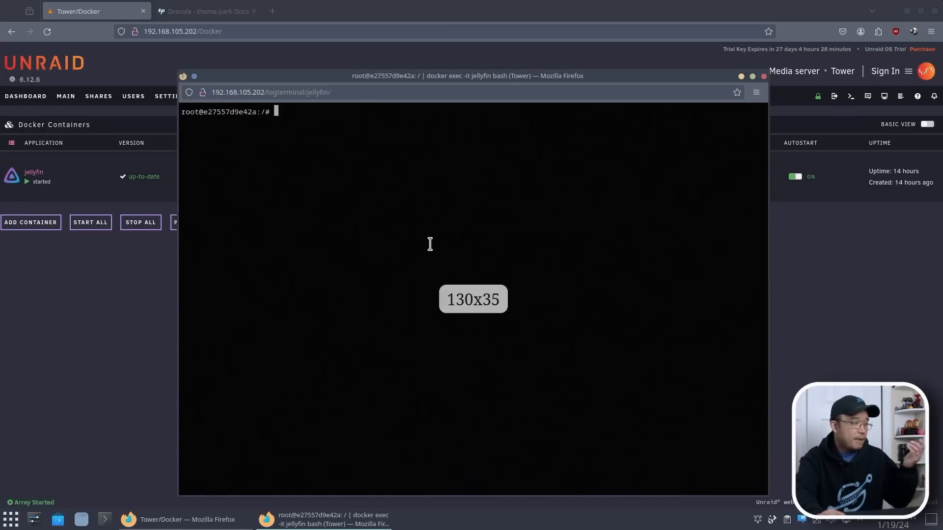
type("ls")
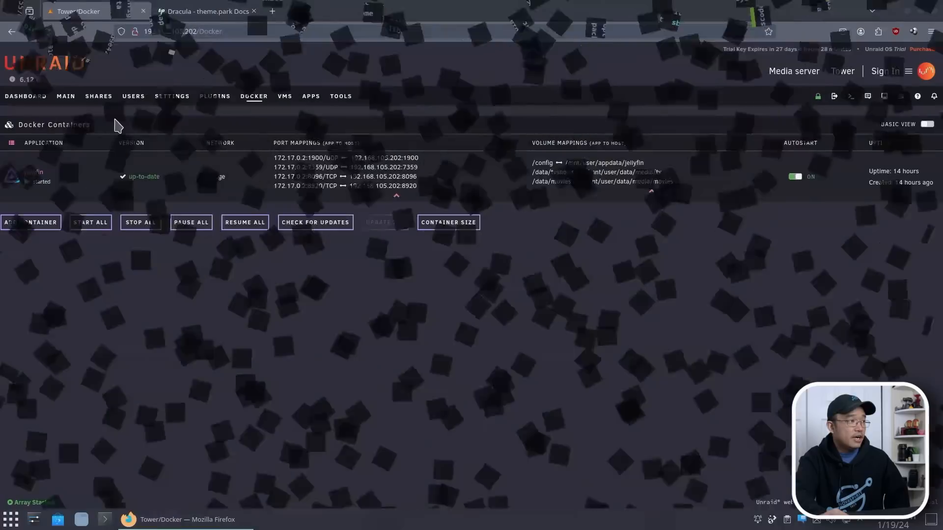
left_click(33, 172)
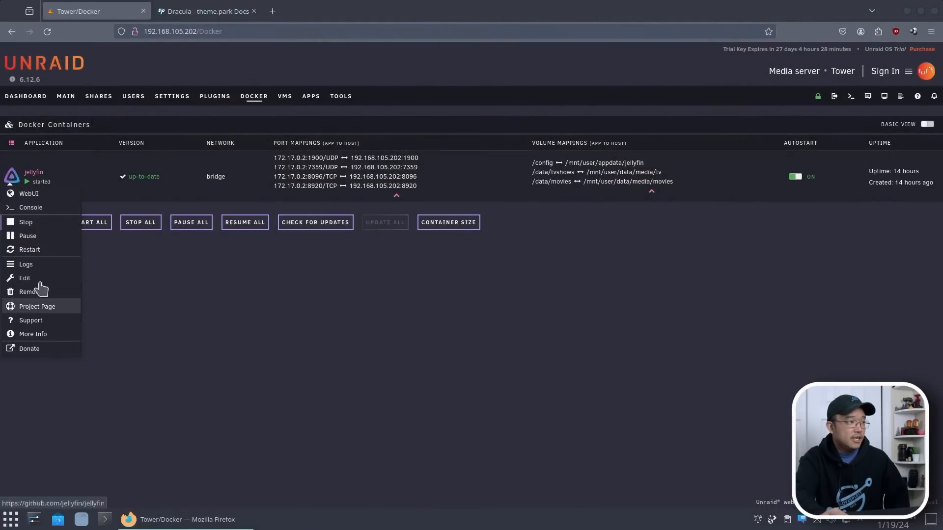
left_click(24, 278)
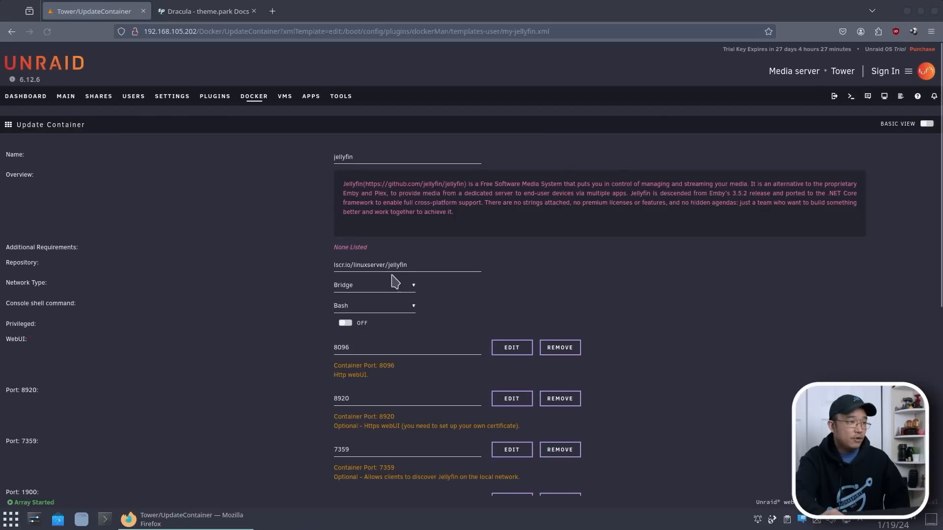
scroll("down", 3)
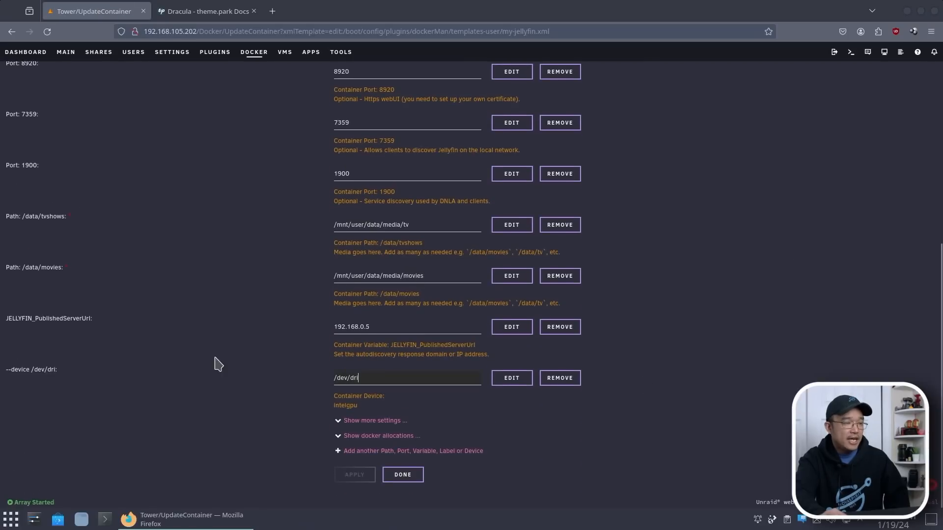
left_click(407, 378)
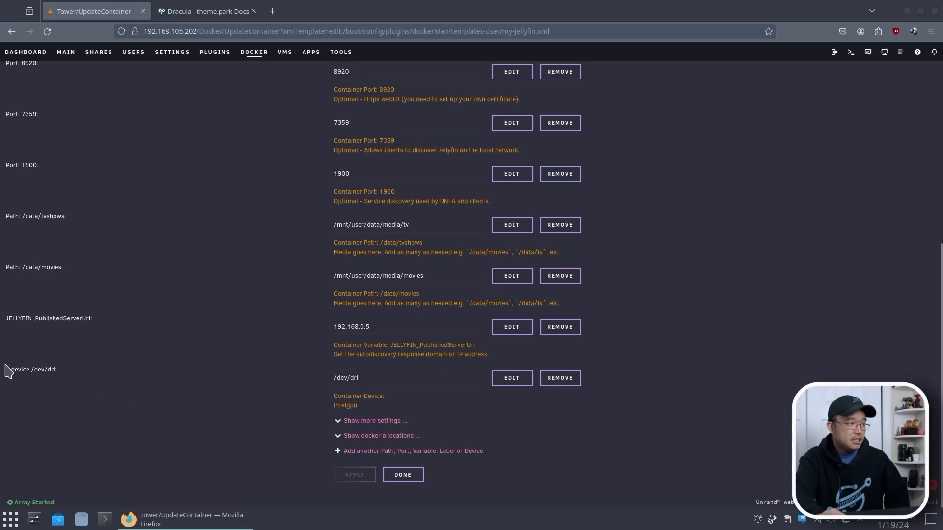
left_click(406, 378)
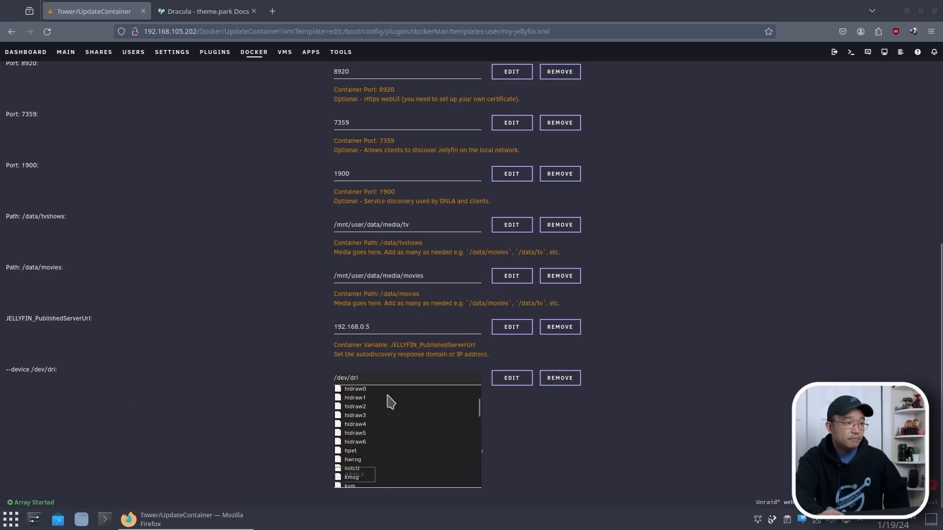
scroll("down", 3)
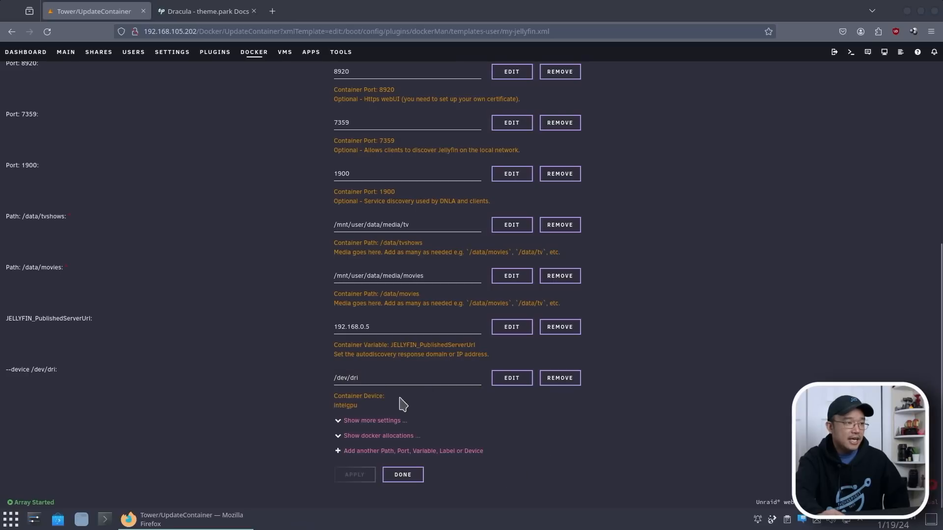
left_click(363, 377)
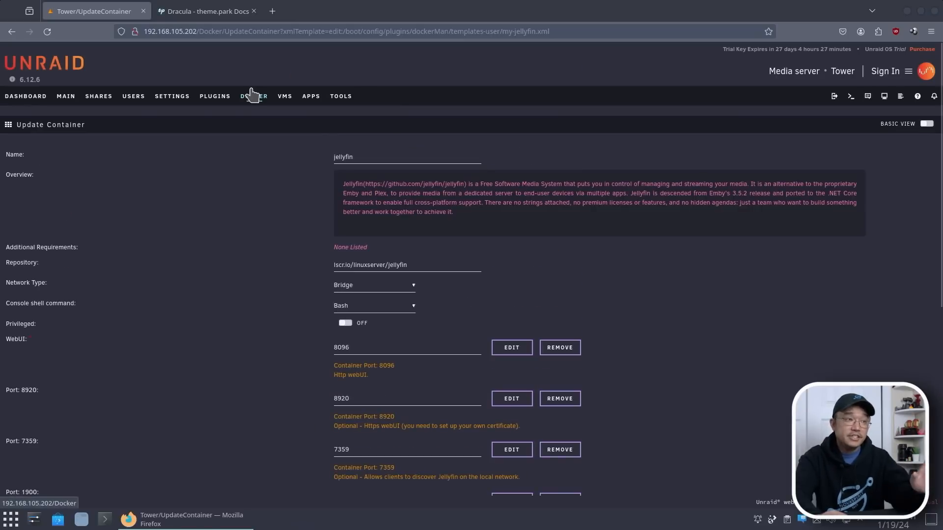
mouse_move(254, 96)
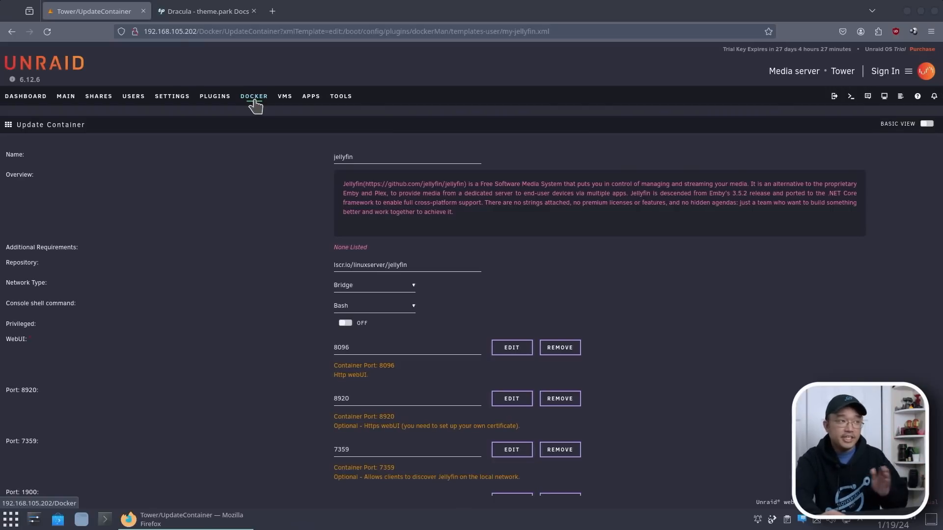
left_click(285, 95)
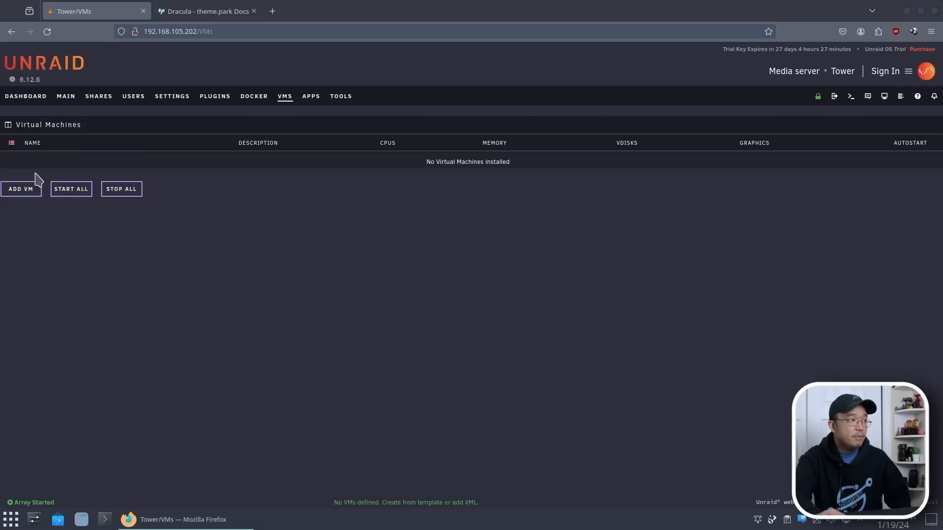
Step: Open the Debian VM template form without saving, then switch to the Apps catalog
left_click(21, 188)
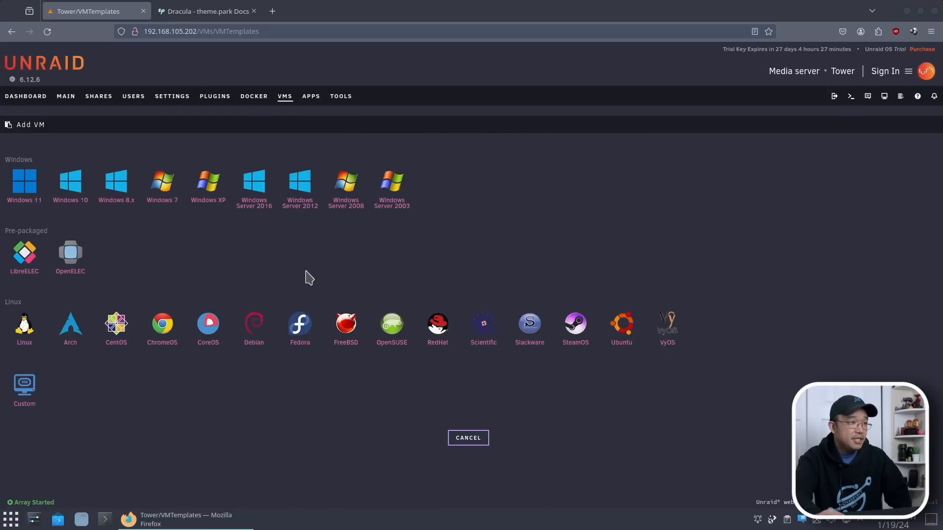
left_click(253, 324)
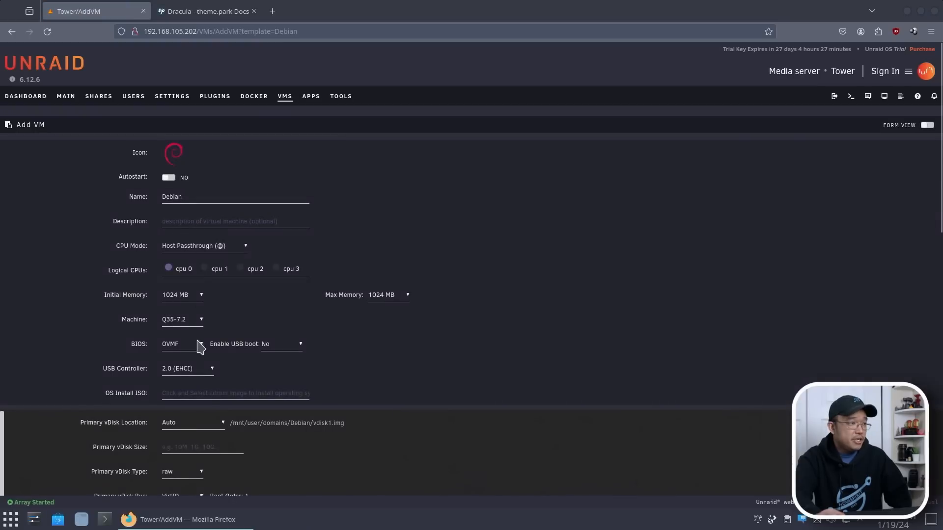
mouse_move(255, 359)
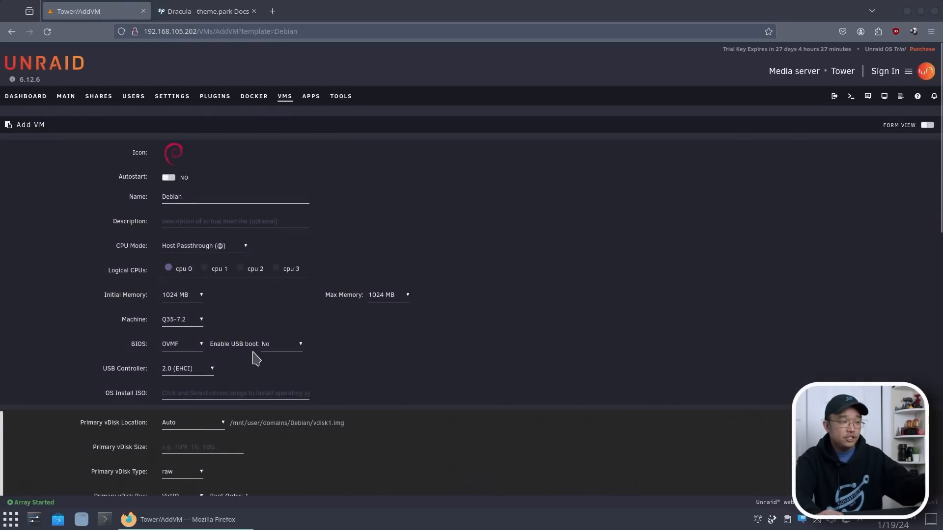
mouse_move(249, 157)
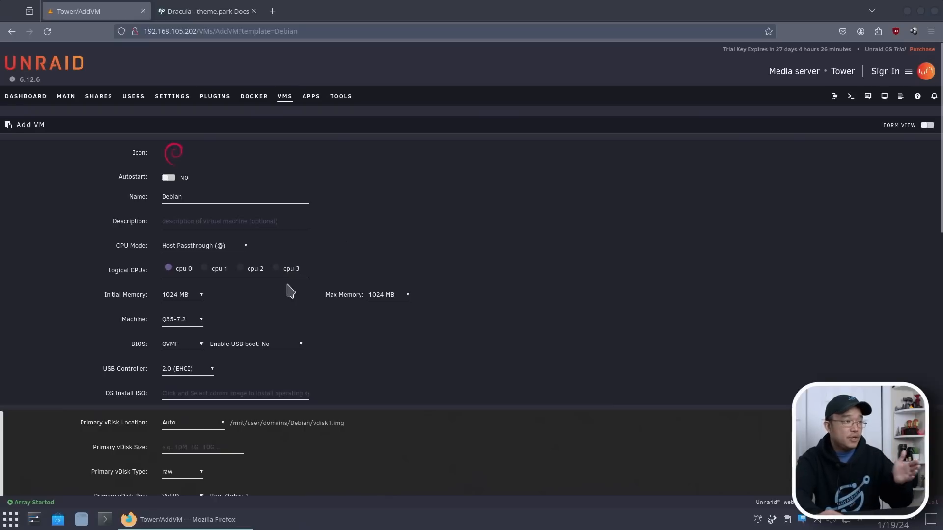
left_click(310, 96)
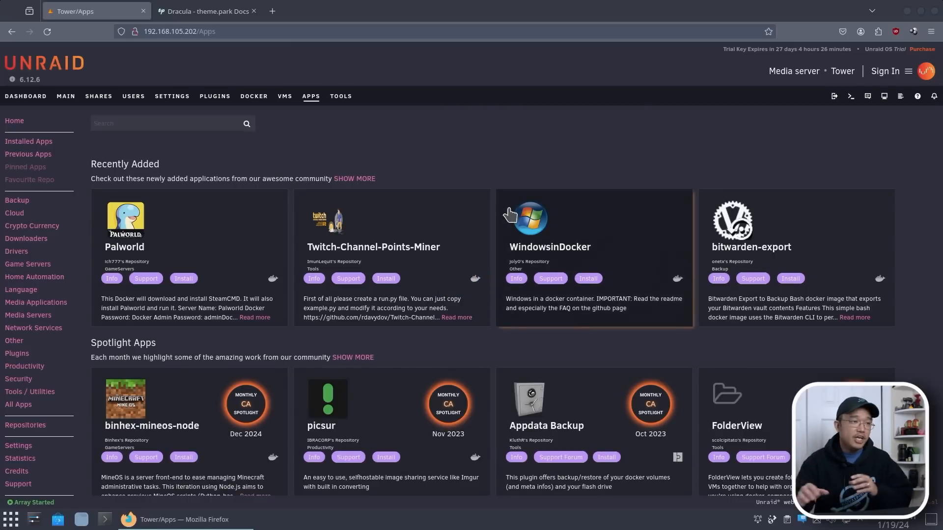
mouse_move(493, 335)
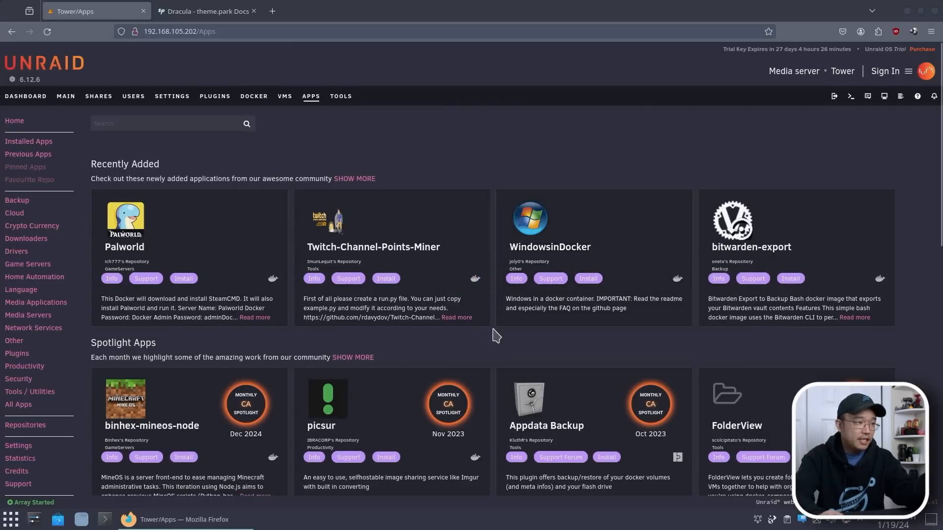
scroll("down", 3)
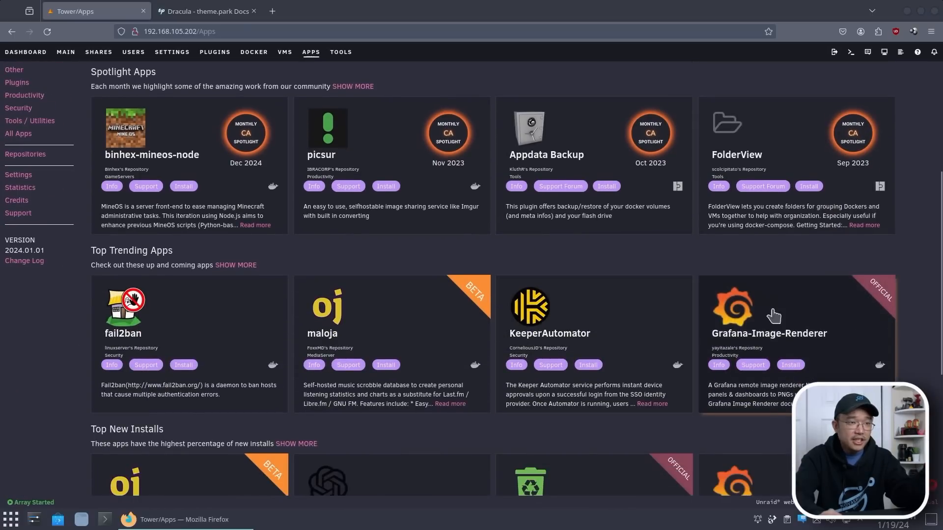
mouse_move(854, 280)
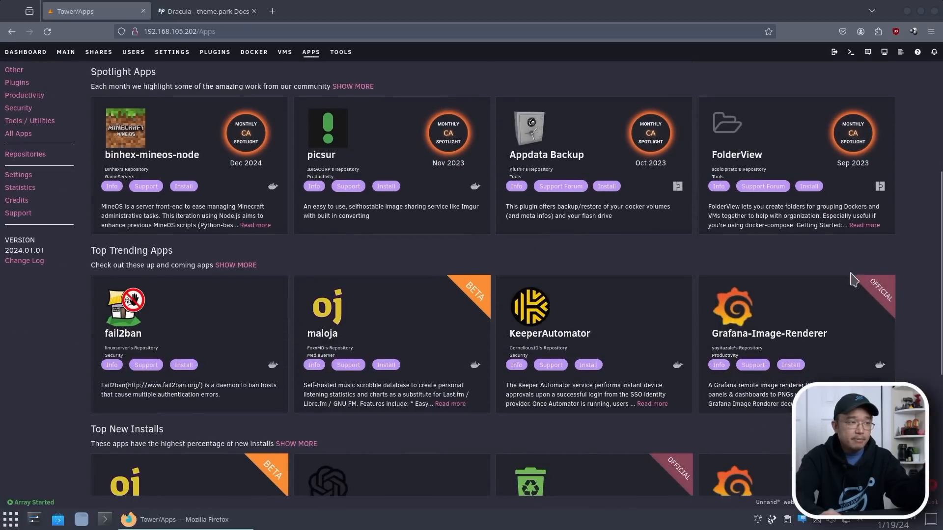
mouse_move(833, 351)
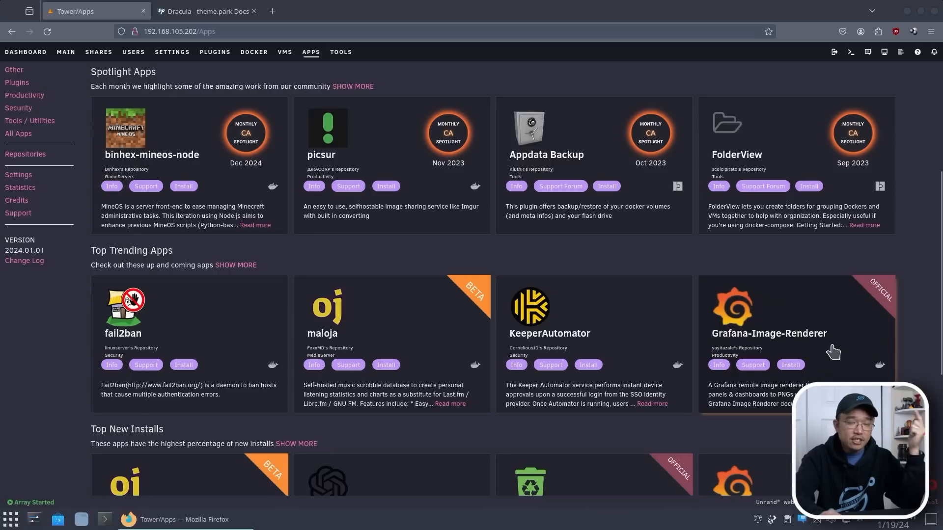
scroll("down", 3)
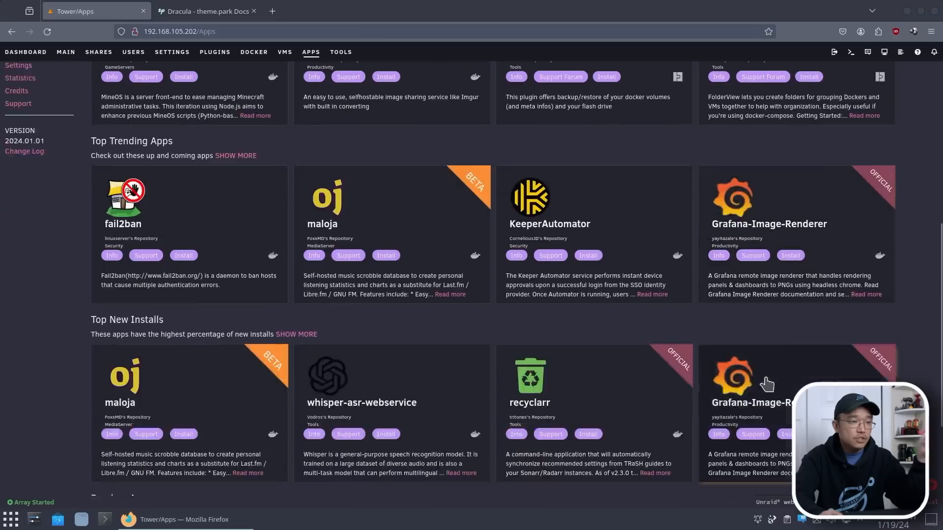
scroll("down", 3)
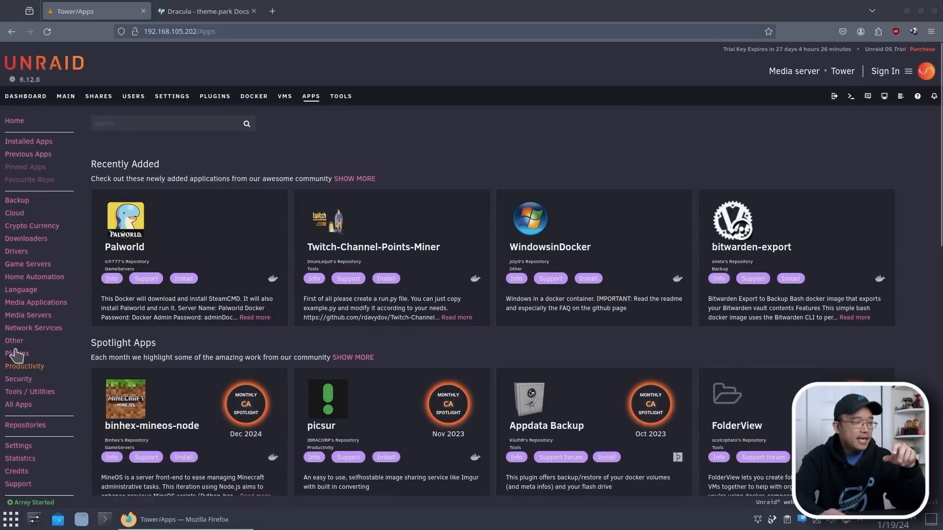
Step: Browse Plugins, then Media Servers apps like Acestream, audiobookshelf and binhex-emby
left_click(17, 353)
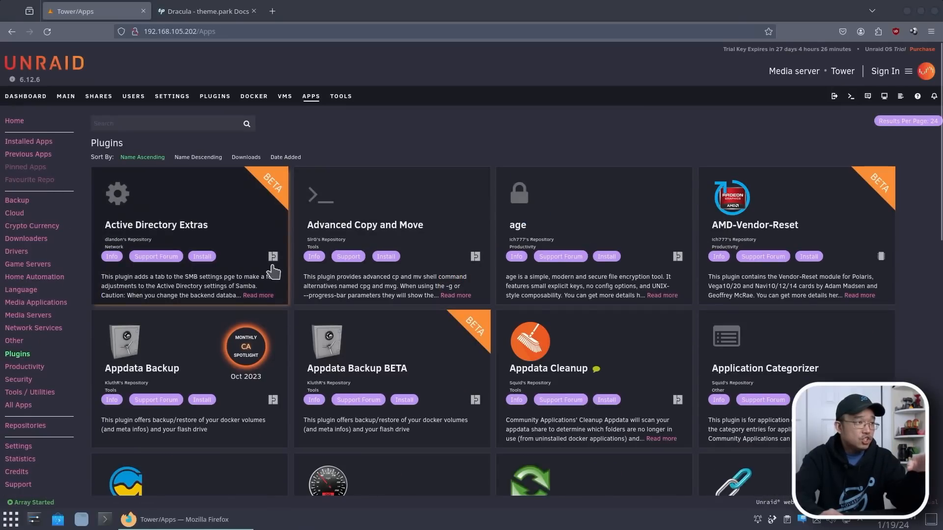
mouse_move(470, 259)
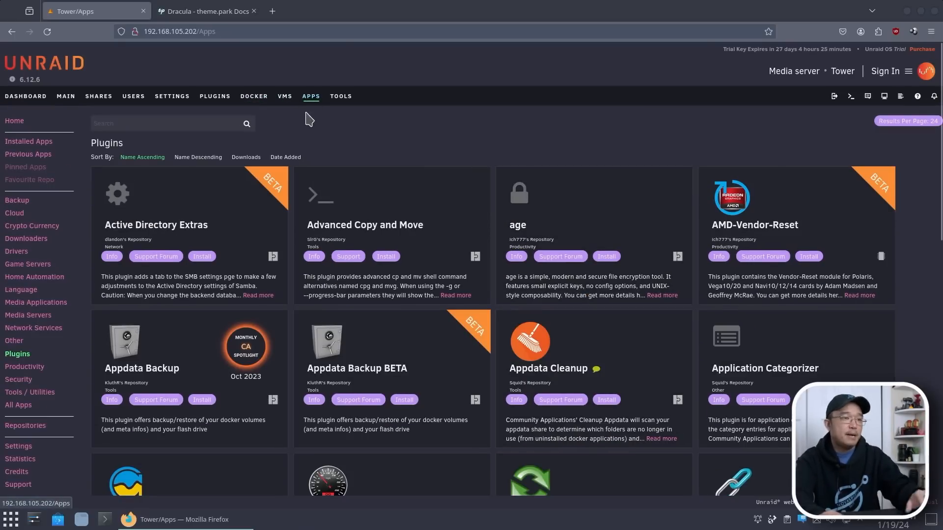
scroll("down", 3)
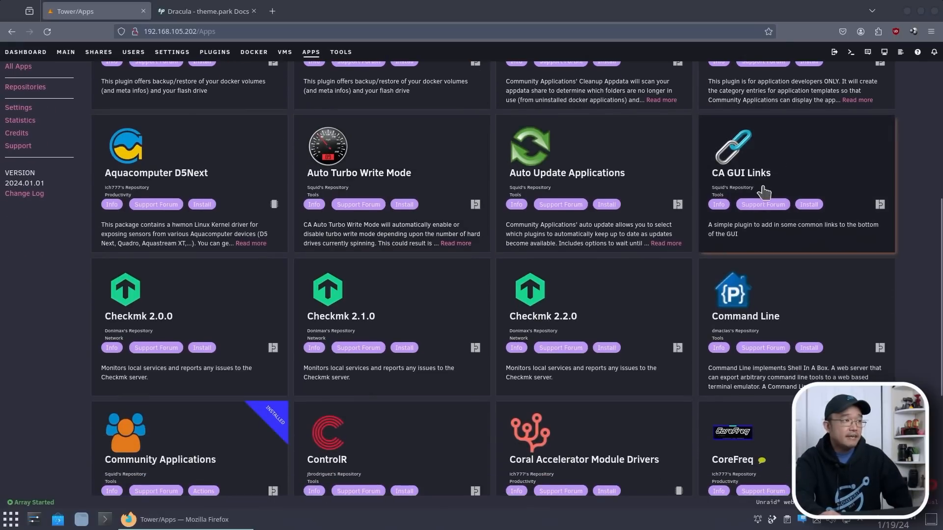
mouse_move(732, 183)
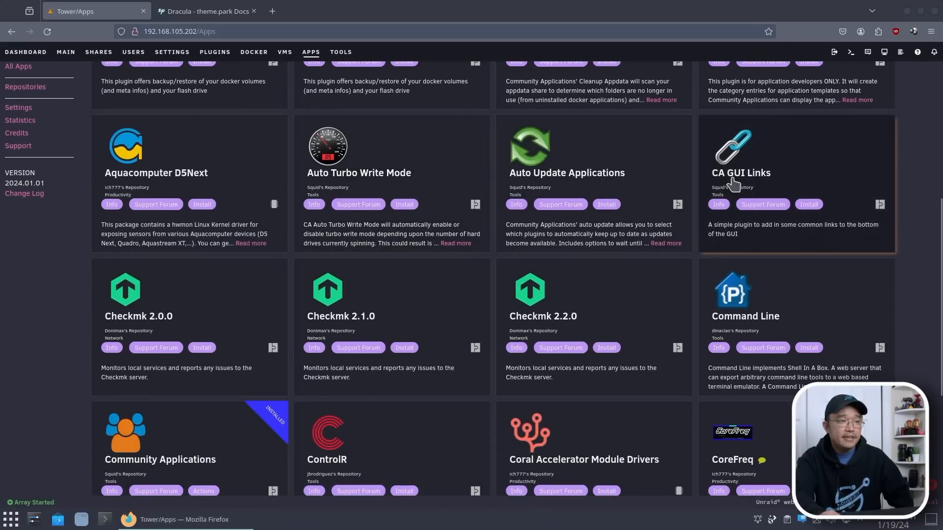
mouse_move(725, 184)
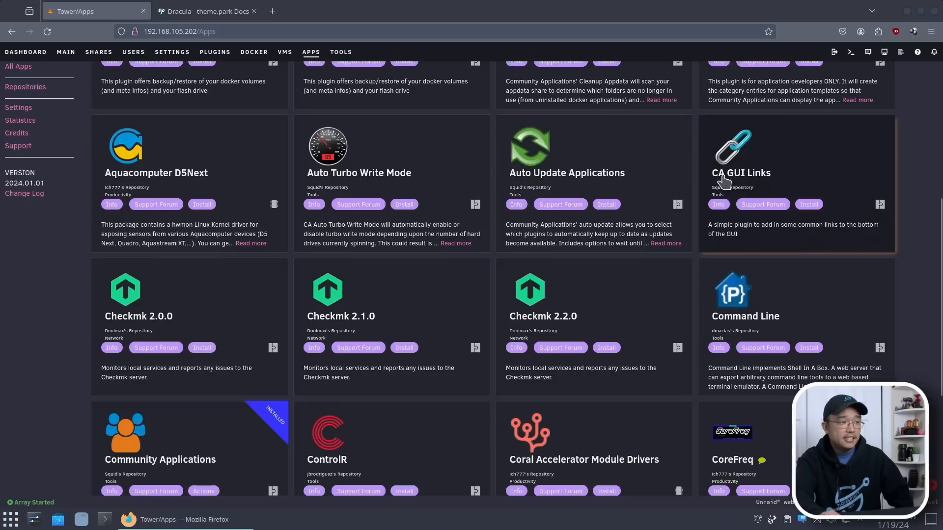
scroll("down", 3)
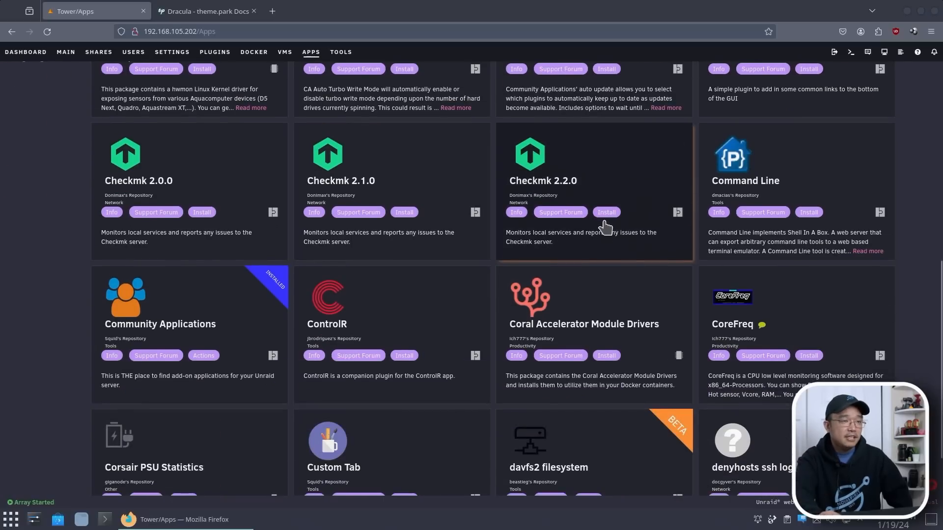
left_click(17, 292)
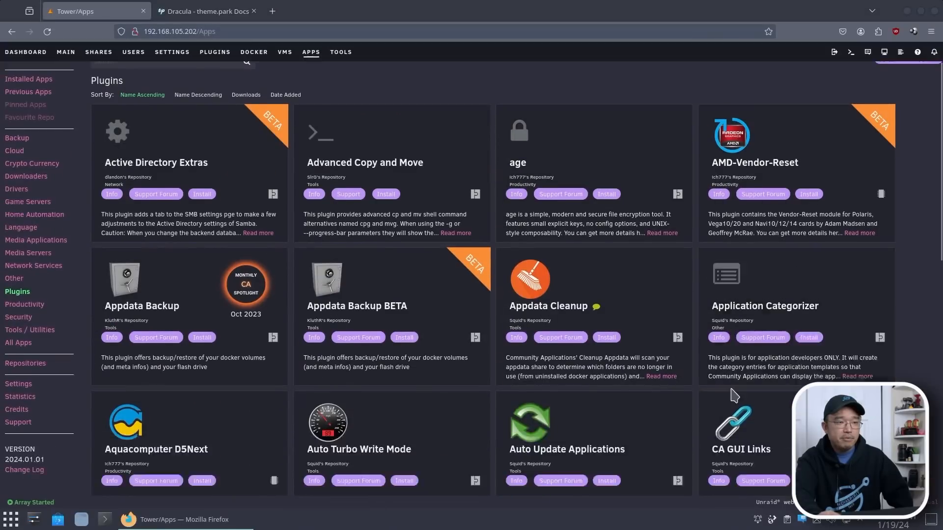
scroll("down", 3)
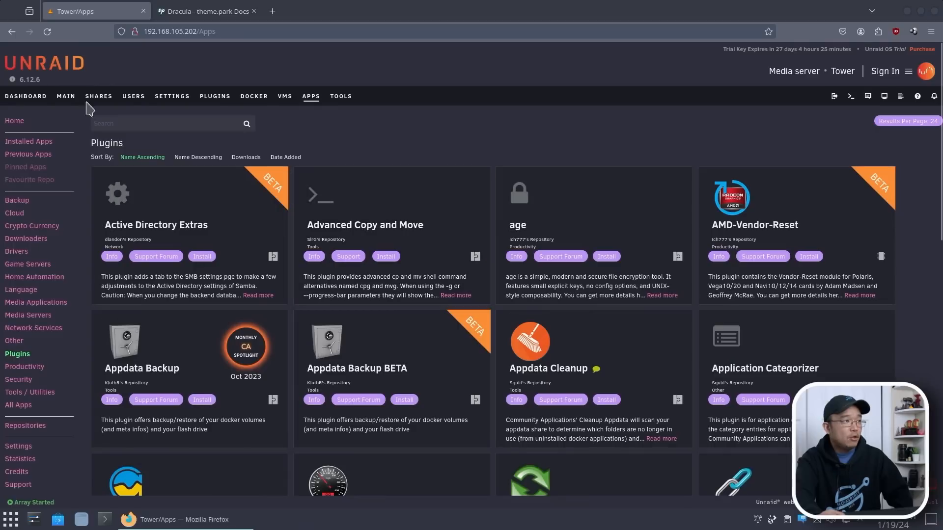
mouse_move(463, 402)
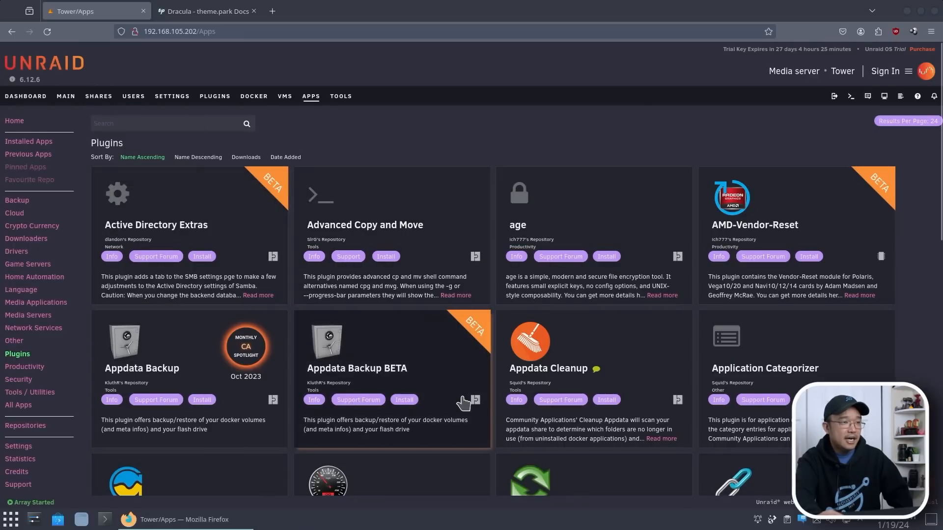
mouse_move(481, 309)
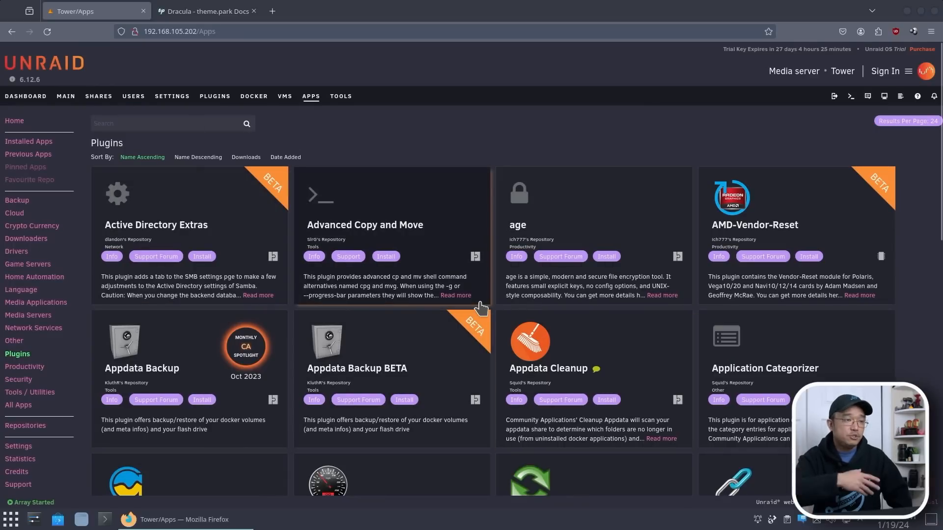
mouse_move(587, 253)
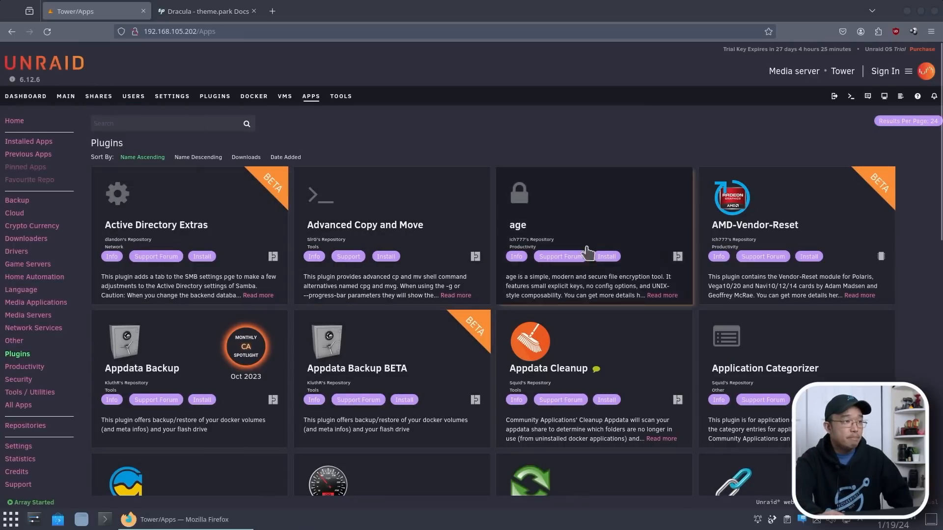
scroll("down", 3)
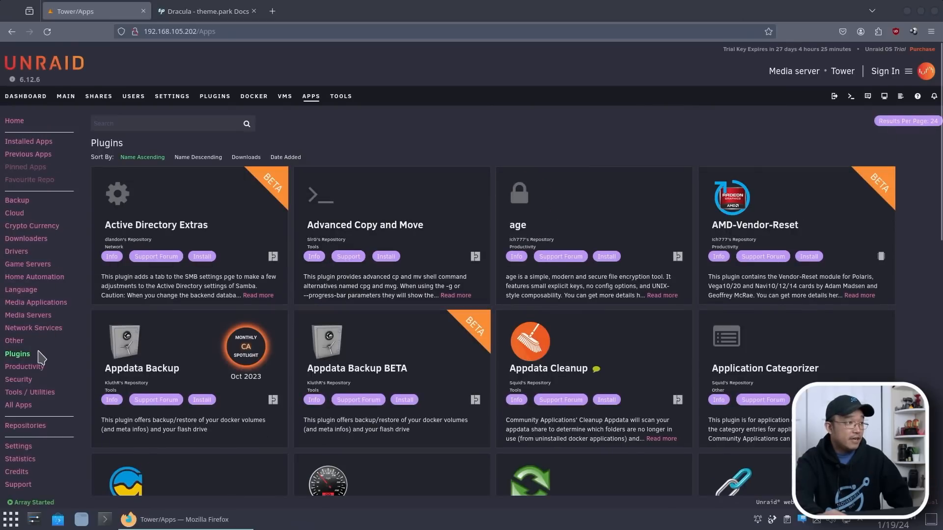
scroll("down", 3)
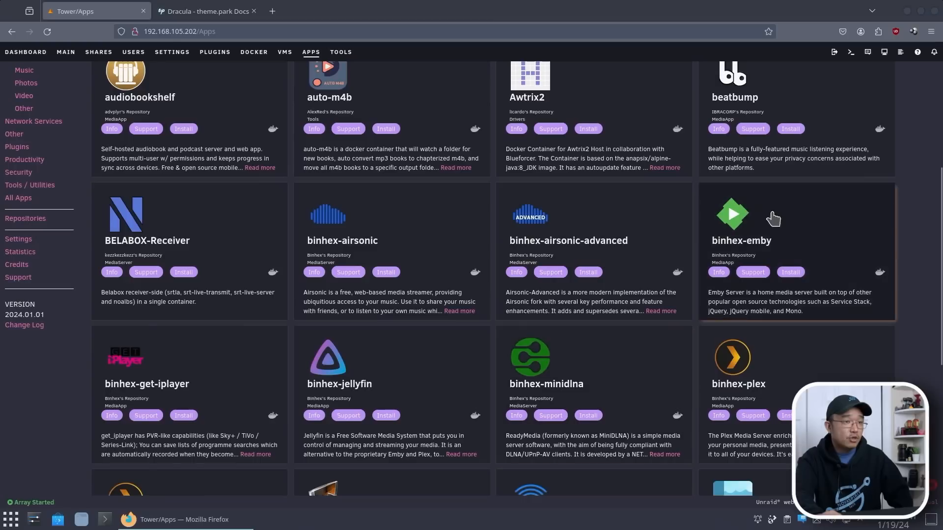
scroll("down", 3)
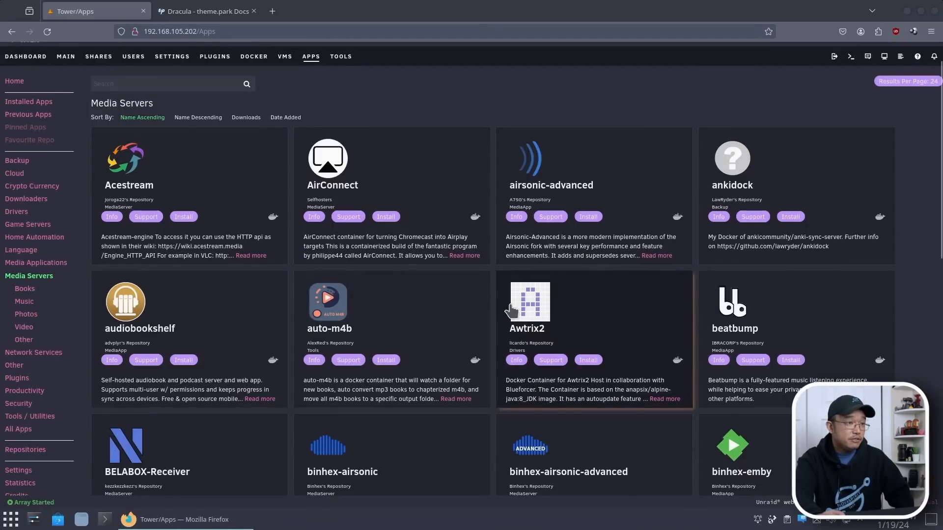
mouse_move(341, 265)
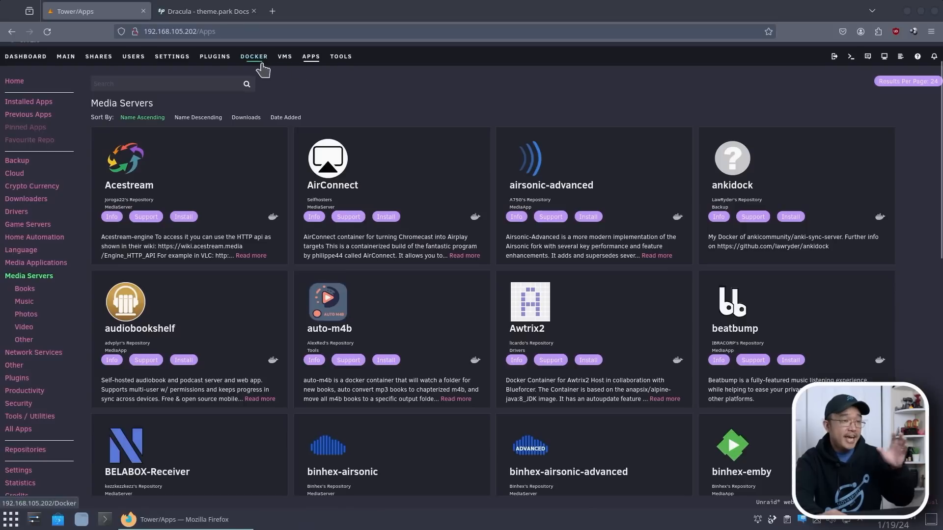
left_click(253, 56)
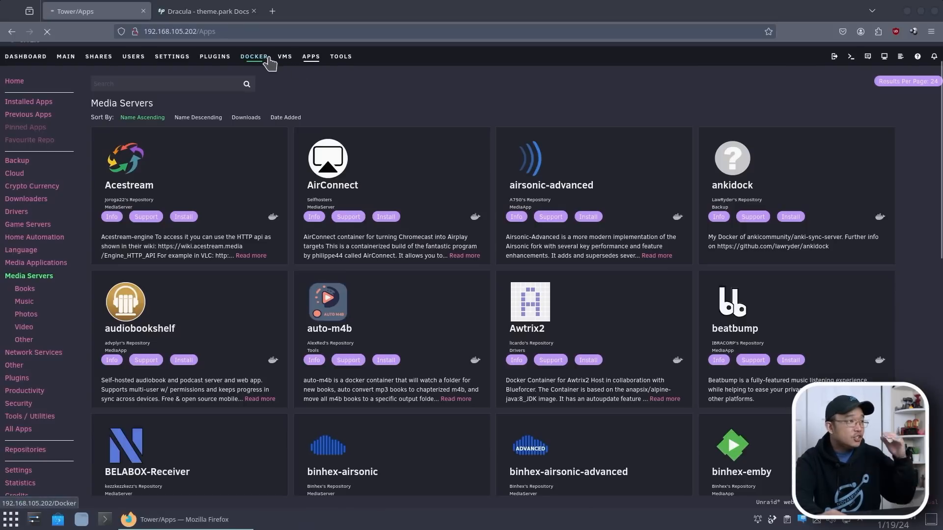
Step: From the Docker page, open a blank Add Container form and focus its Repository field
left_click(254, 56)
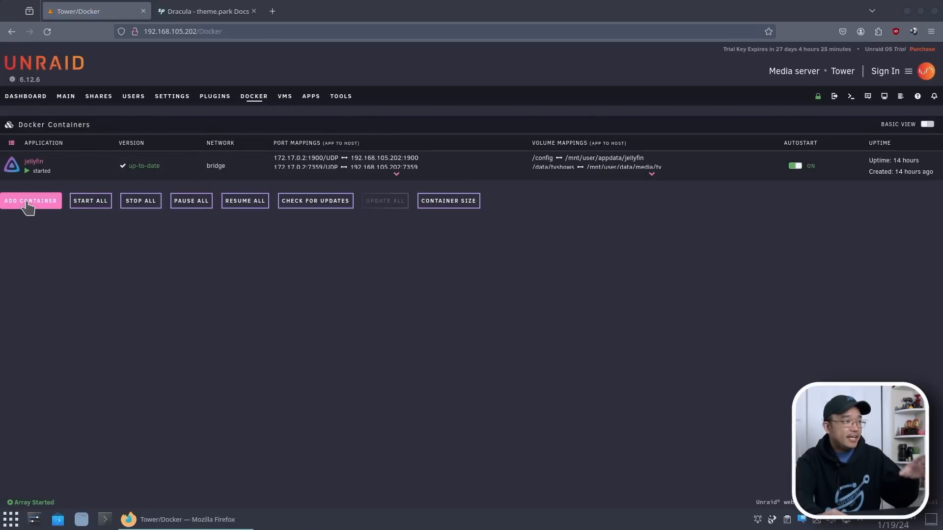
left_click(30, 200)
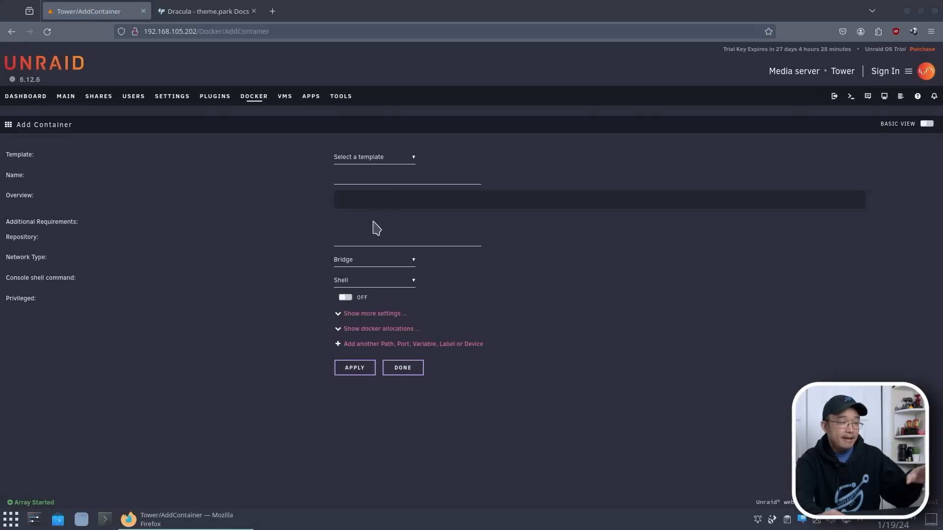
left_click(407, 239)
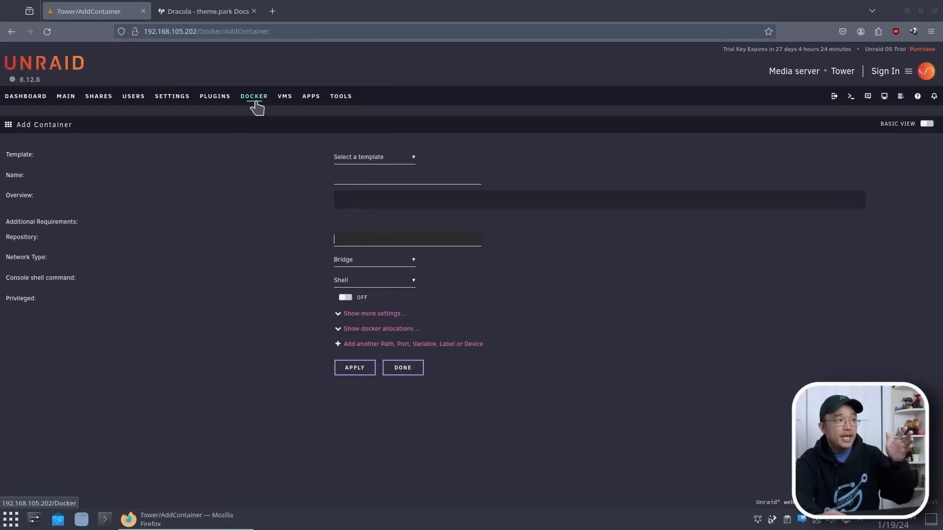
mouse_move(311, 96)
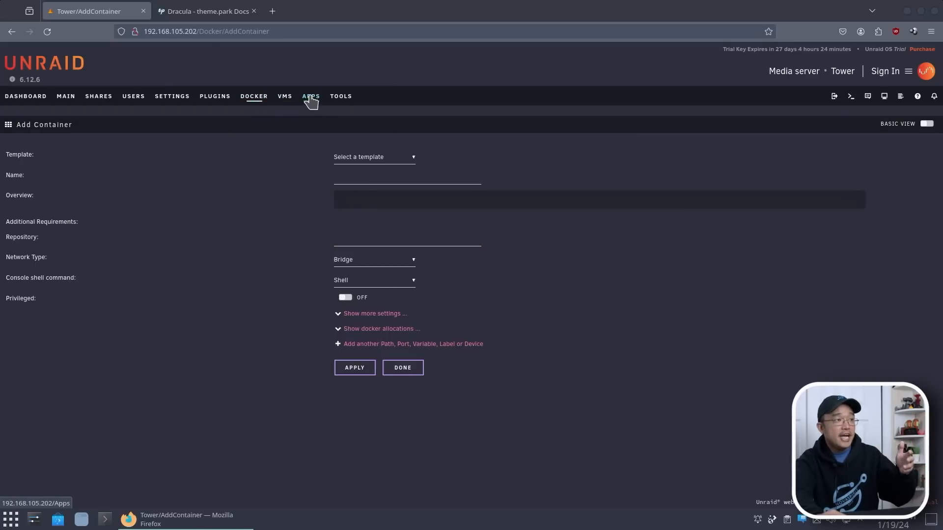
Step: Open the community Apps catalog and scroll through Top New Installs and back up
left_click(311, 96)
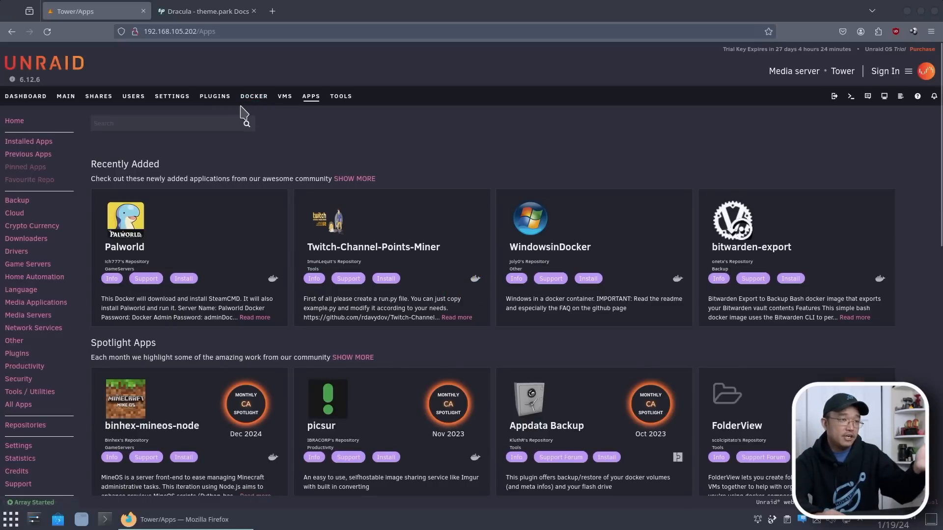
mouse_move(306, 96)
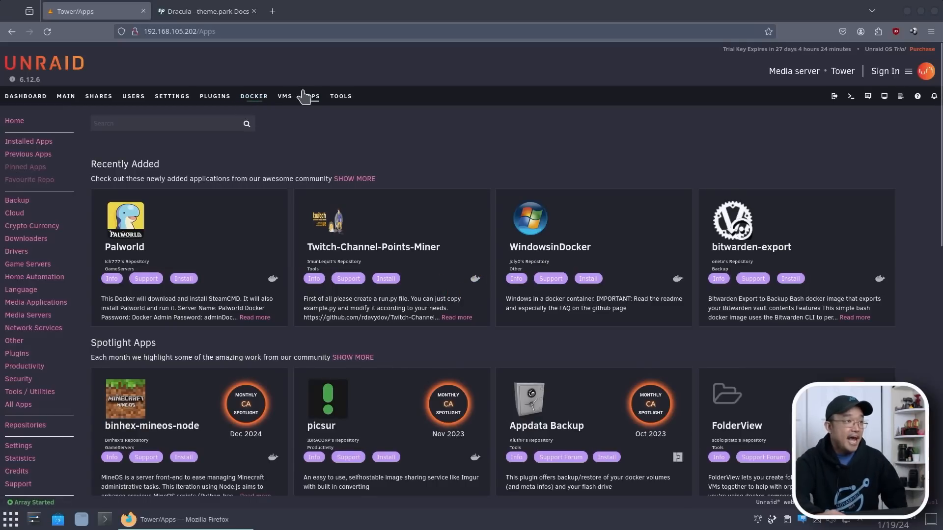
scroll("down", 3)
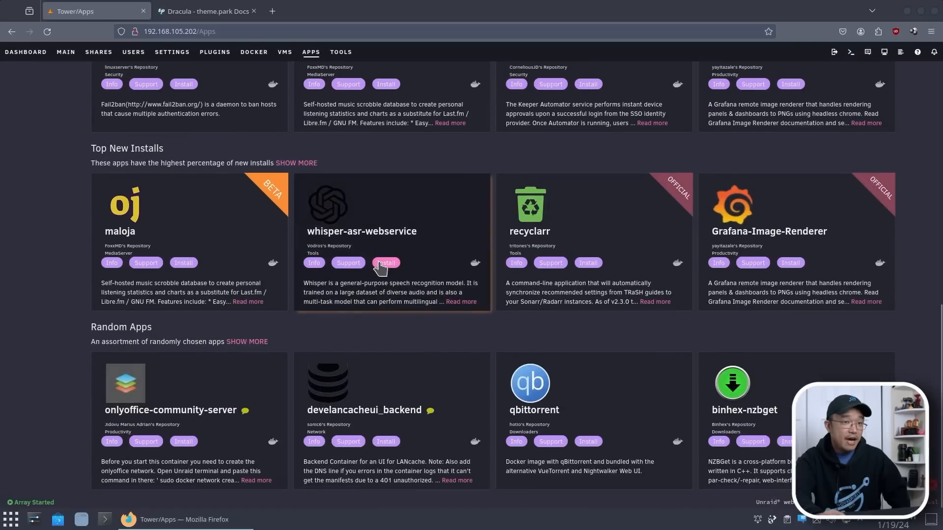
scroll("up", 3)
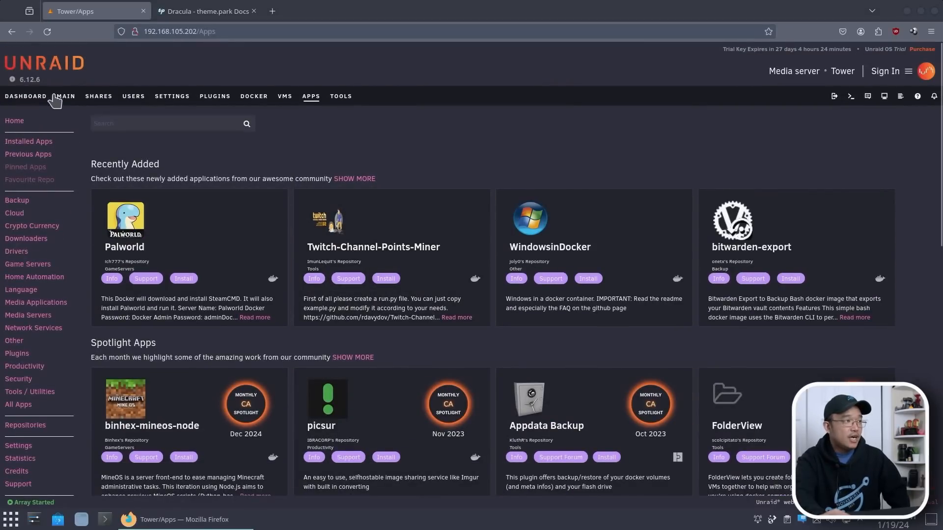
mouse_move(340, 96)
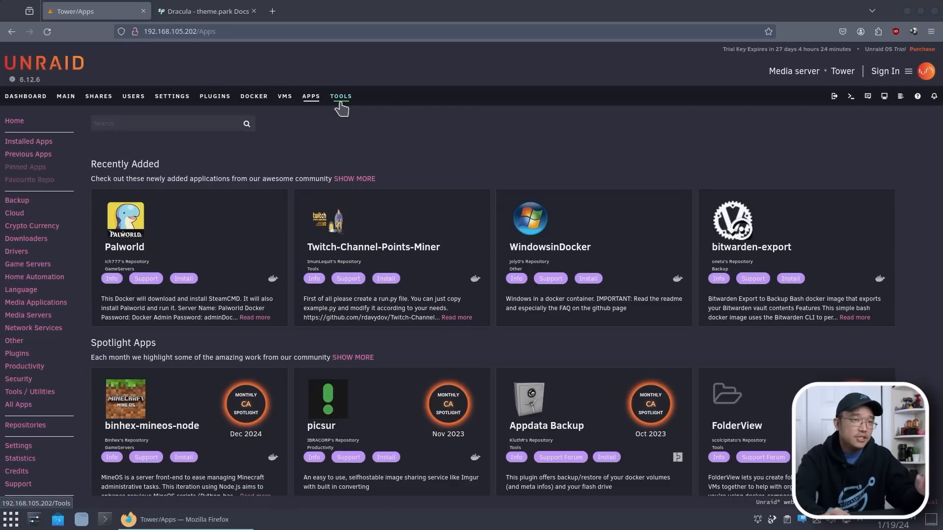
Step: Under Tools, open System Drivers and scroll through the in-use drivers list
left_click(340, 96)
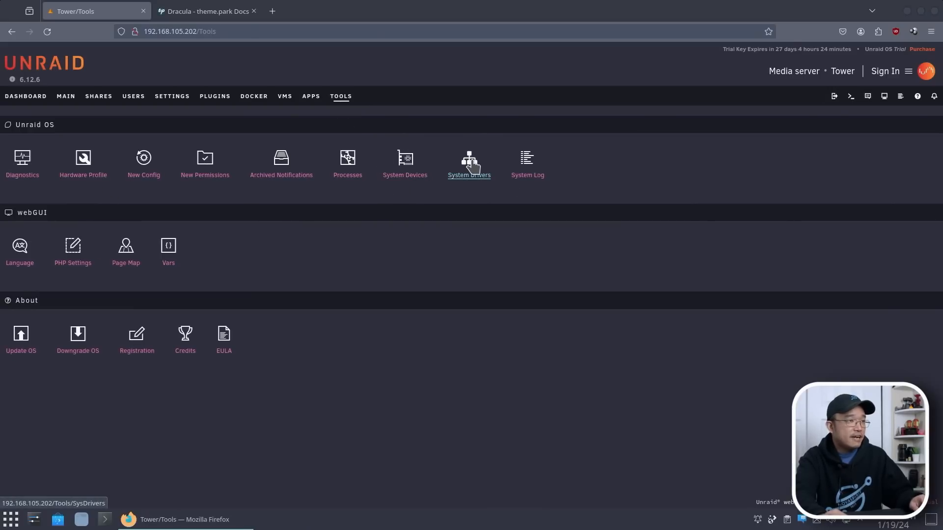
left_click(469, 163)
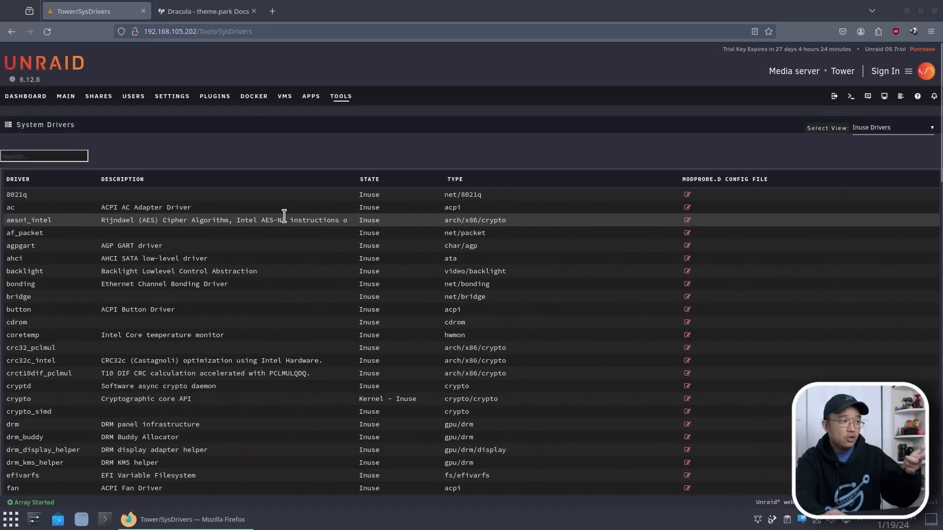
scroll("down", 3)
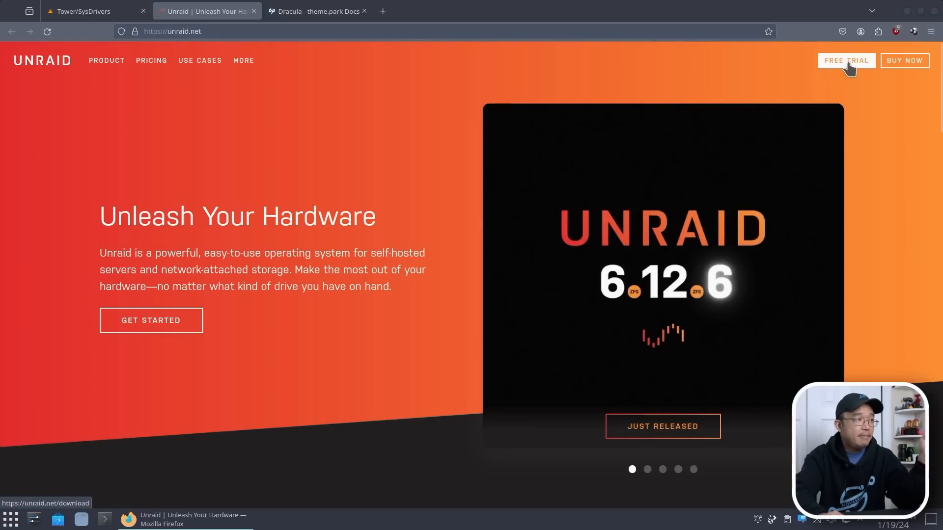
mouse_move(846, 60)
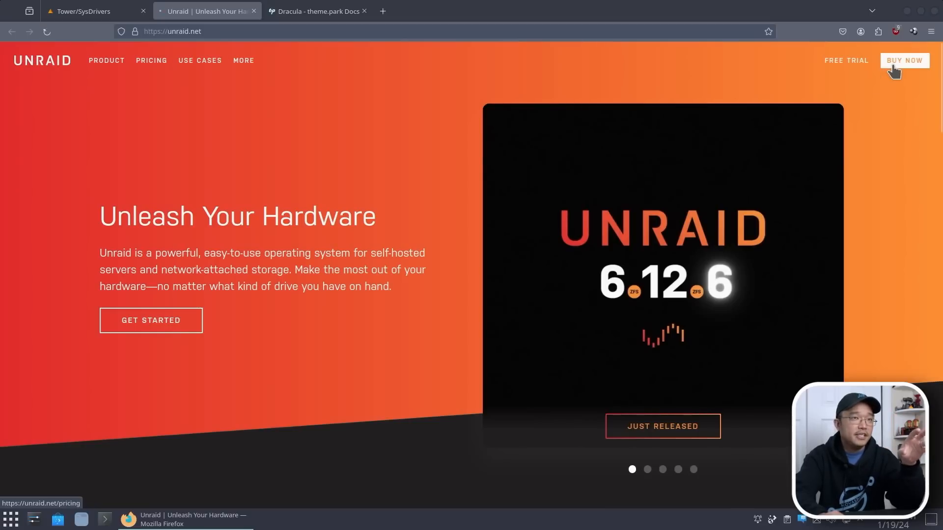
Step: Open the unraid.net pricing page showing Basic $59, Plus $89 and Pro $129 tiers
left_click(904, 60)
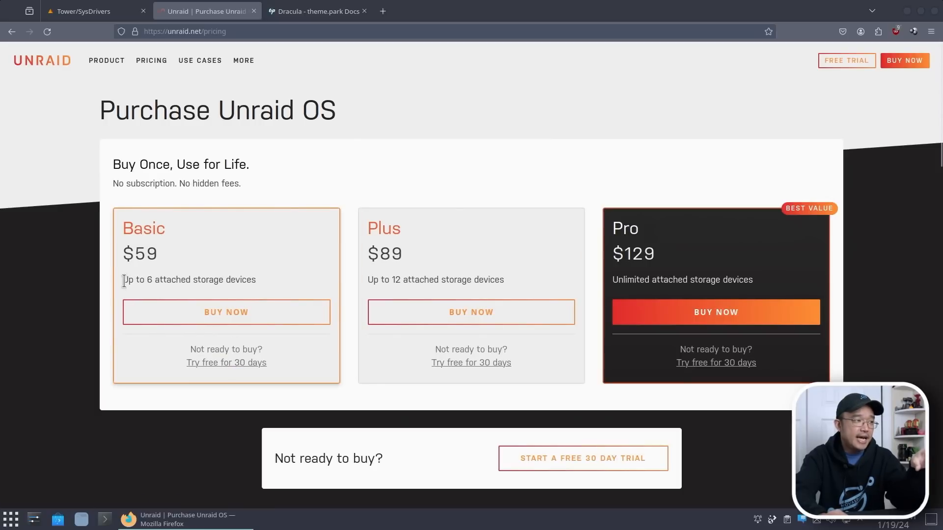
mouse_move(260, 289)
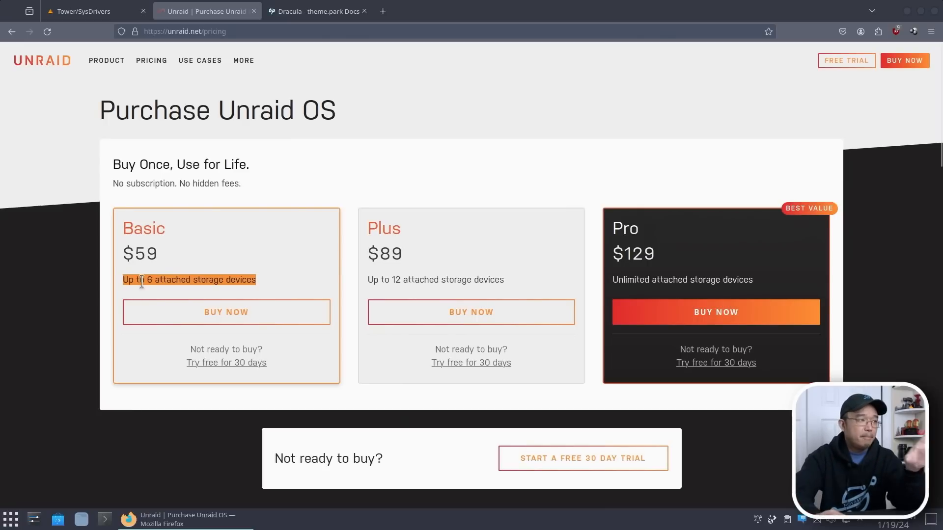
left_click(174, 280)
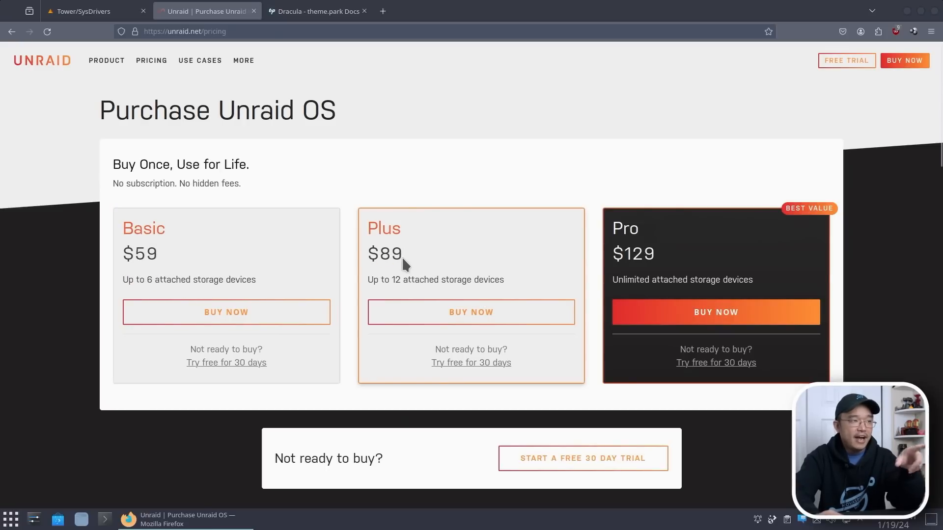
scroll("down", 3)
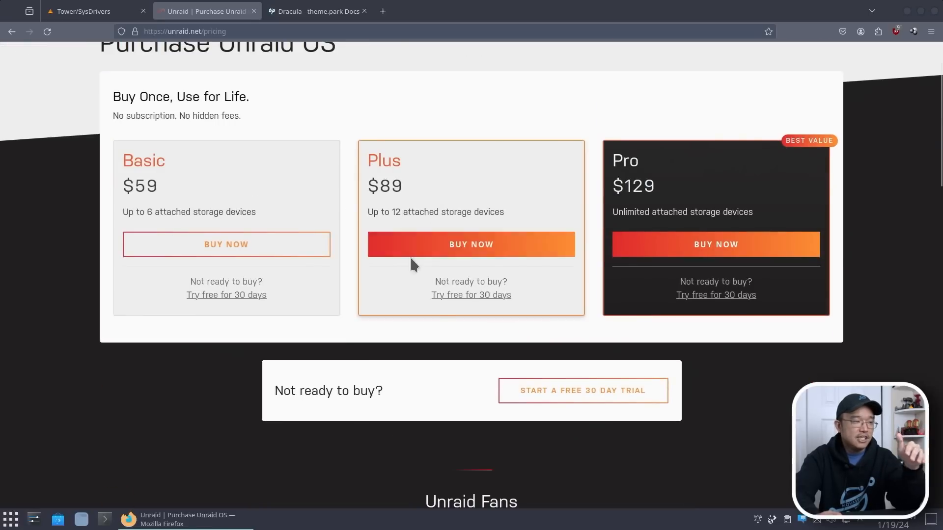
scroll("down", 3)
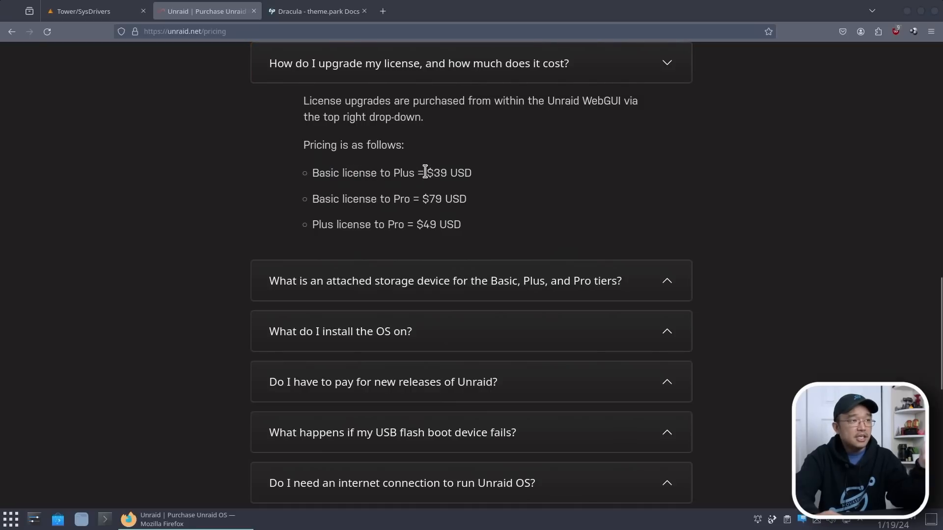
scroll("up", 3)
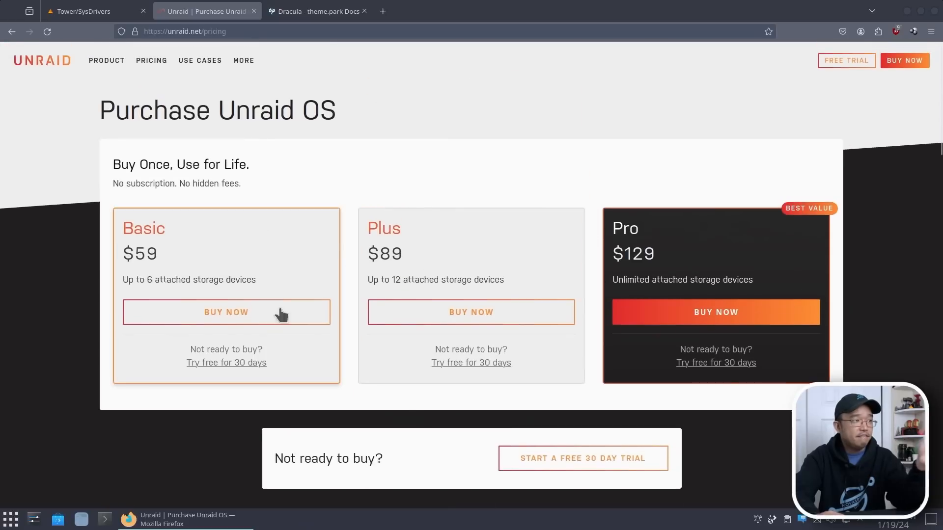
mouse_move(408, 268)
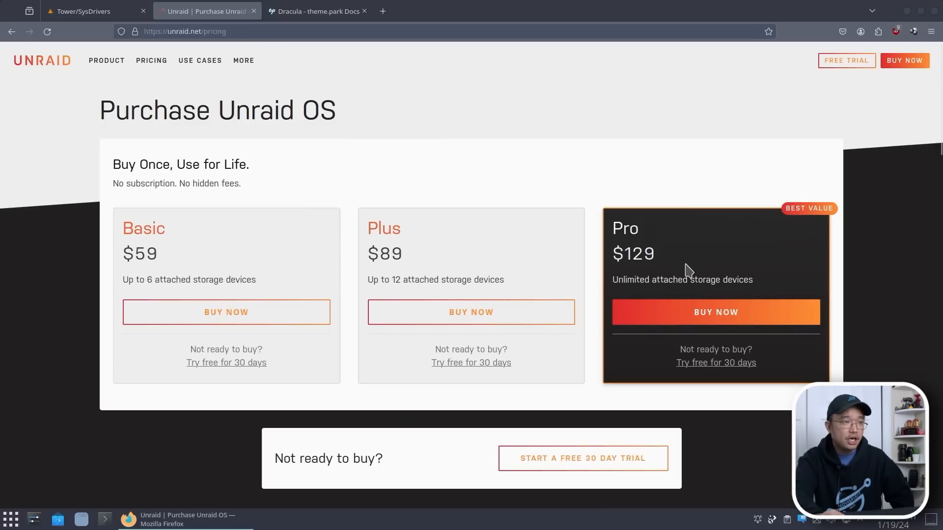
mouse_move(836, 132)
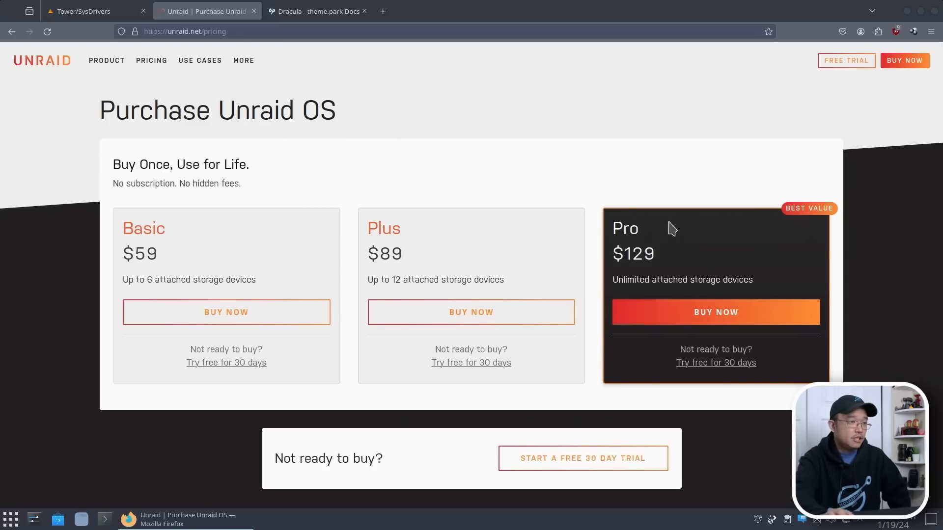
Step: Scroll down through upgrade costs and FAQs to the page footer
scroll("down", 3)
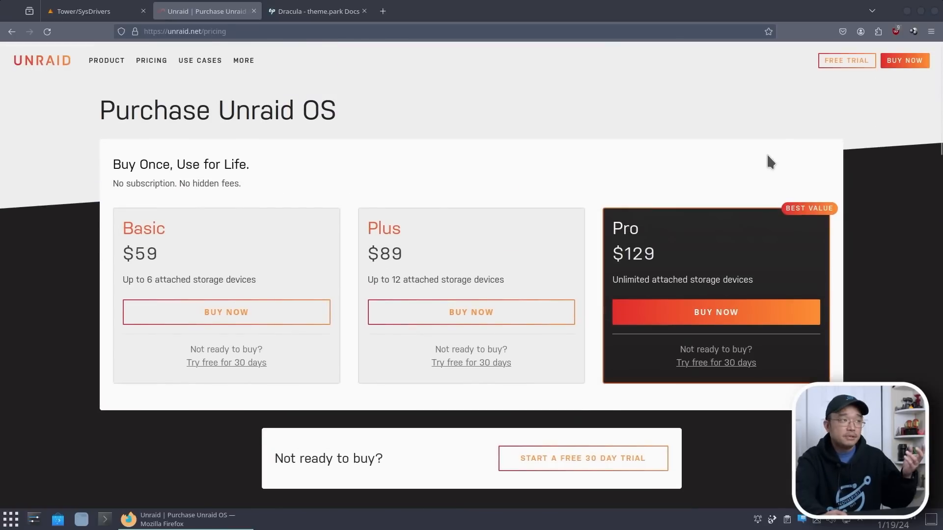
scroll("down", 3)
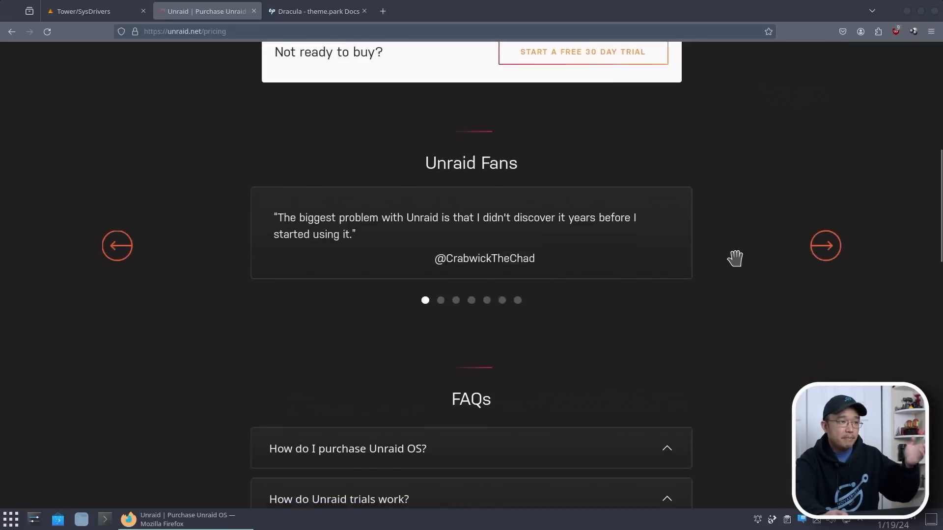
scroll("down", 3)
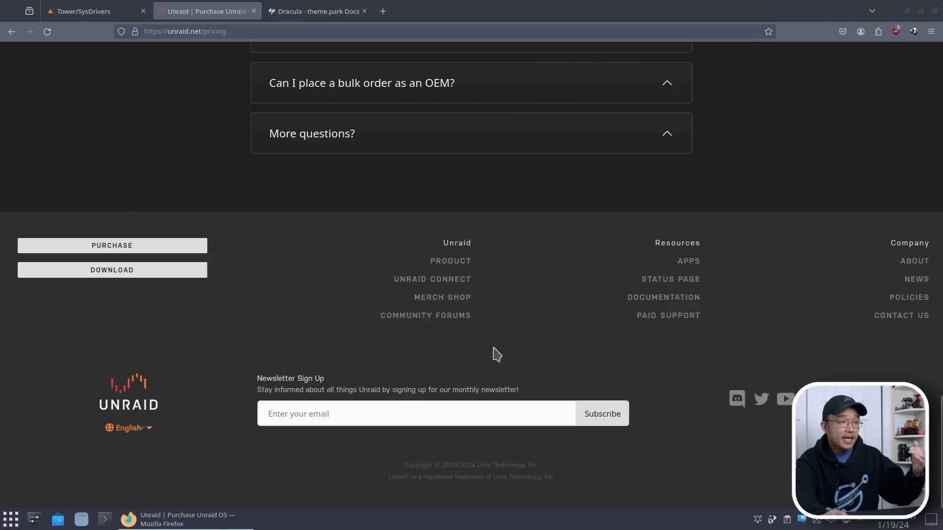
Step: Switch to the server's Docker containers list, then glance at the Dracula theme docs
left_click(84, 11)
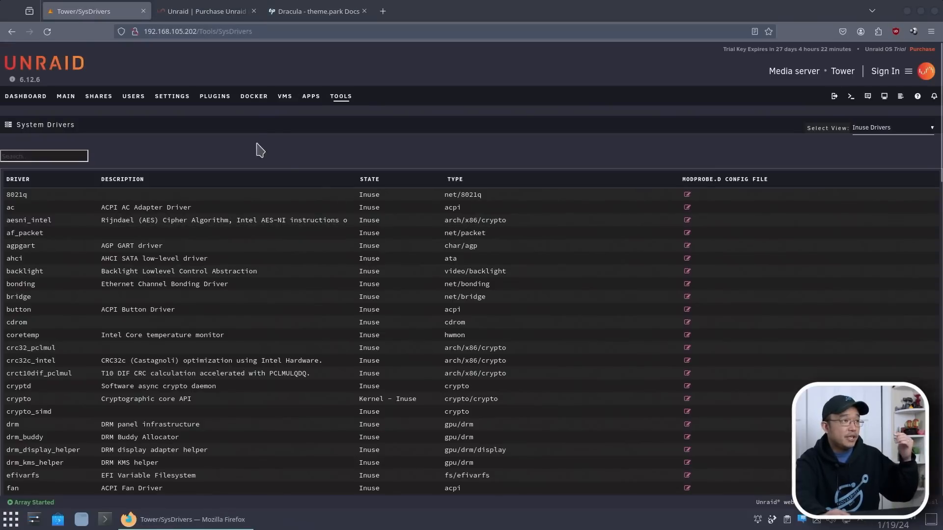
left_click(253, 96)
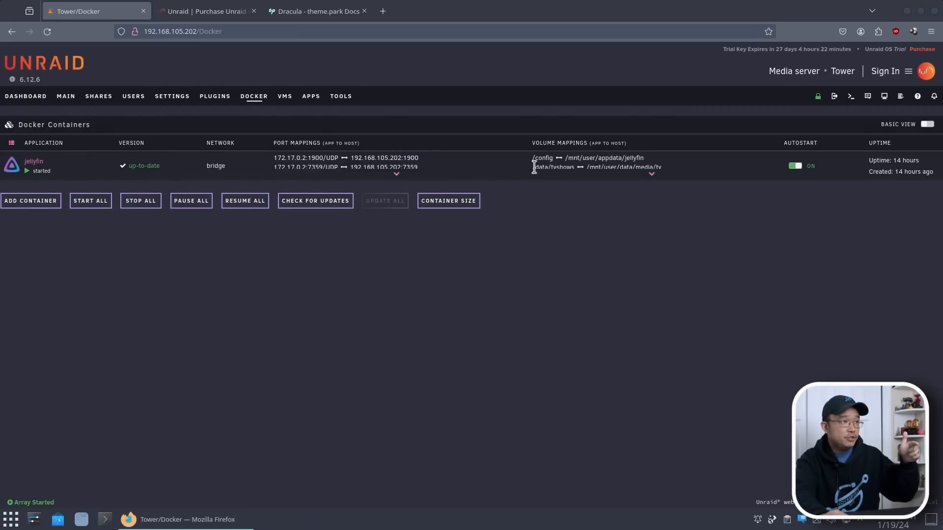
mouse_move(317, 10)
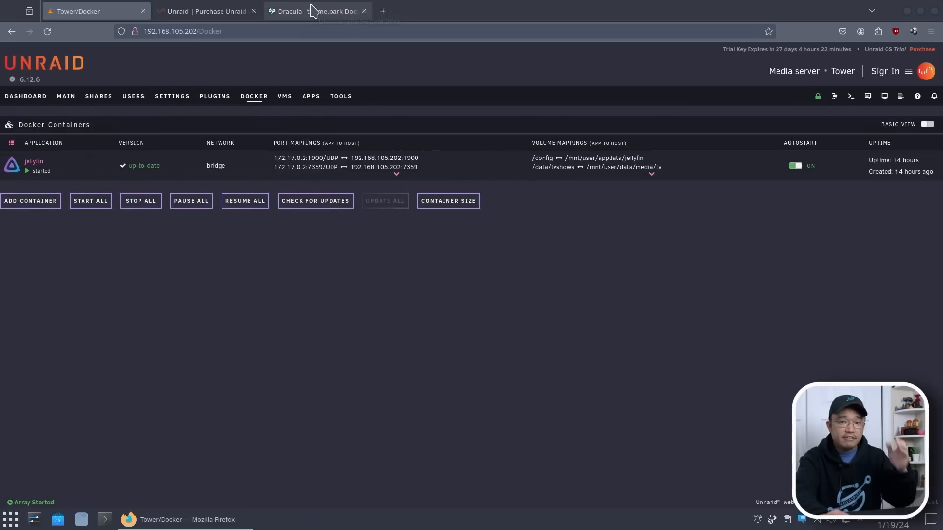
left_click(316, 10)
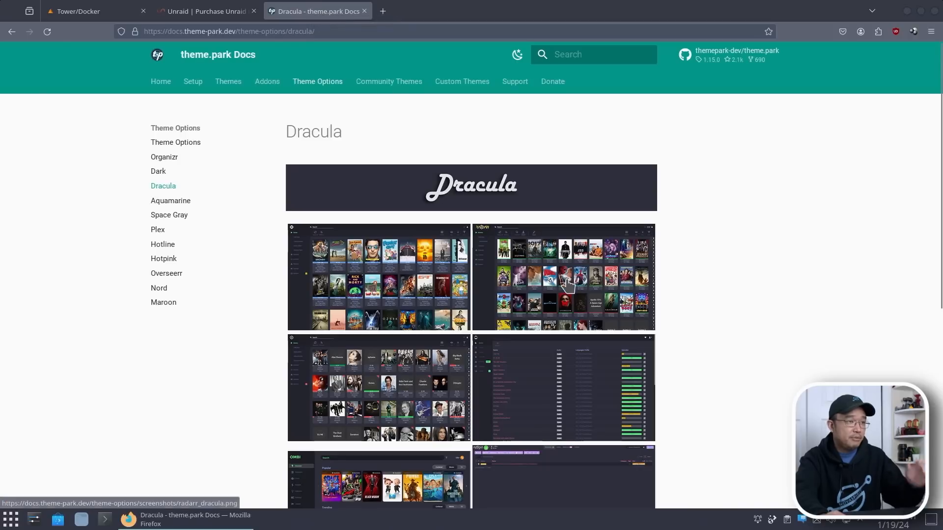
Step: Open the 'Let's Build Together' community page from the pricing footer, then return to Docker
left_click(207, 11)
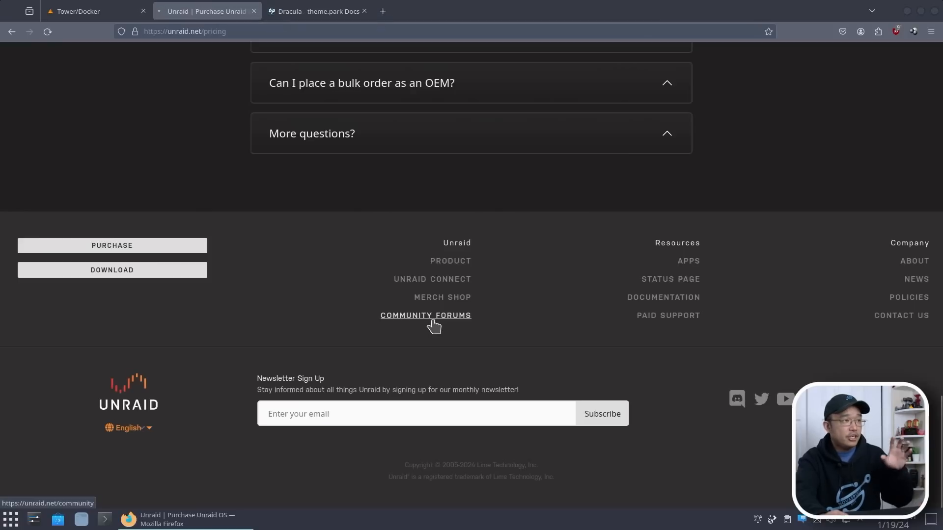
left_click(425, 315)
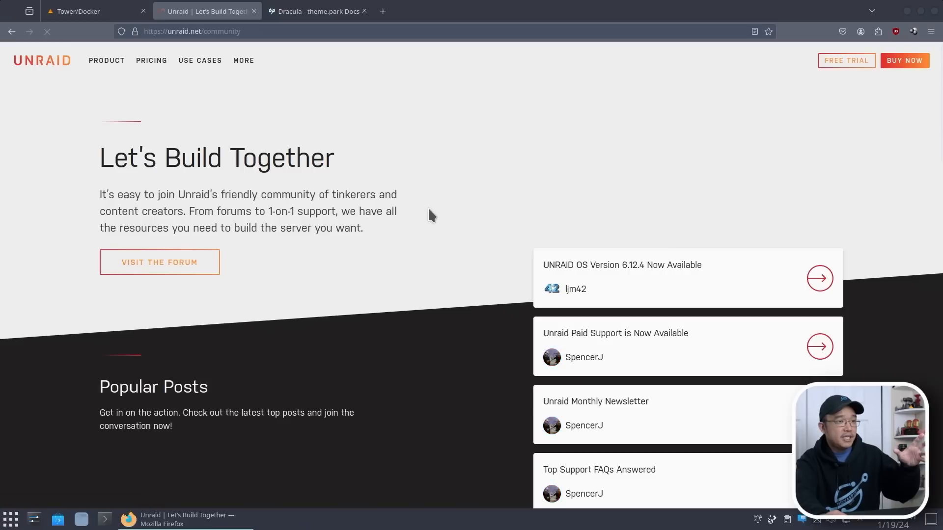
scroll("down", 3)
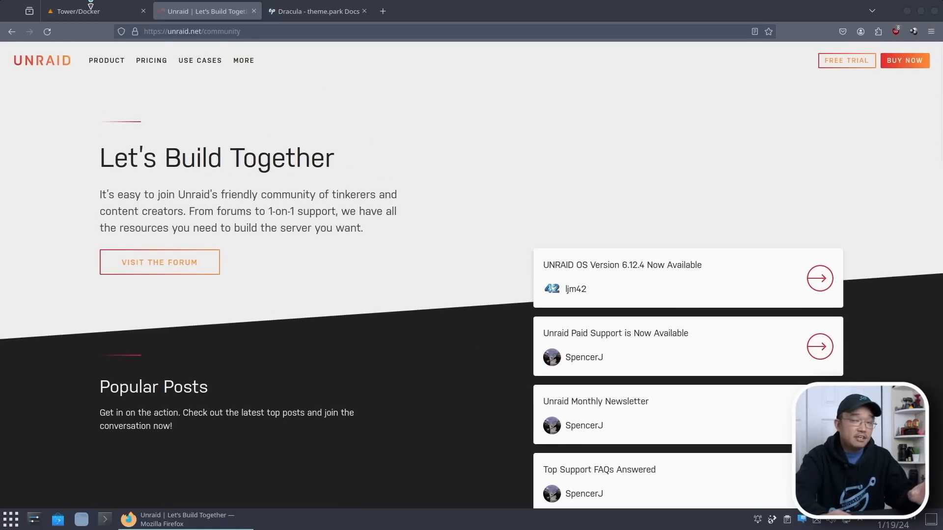
left_click(93, 11)
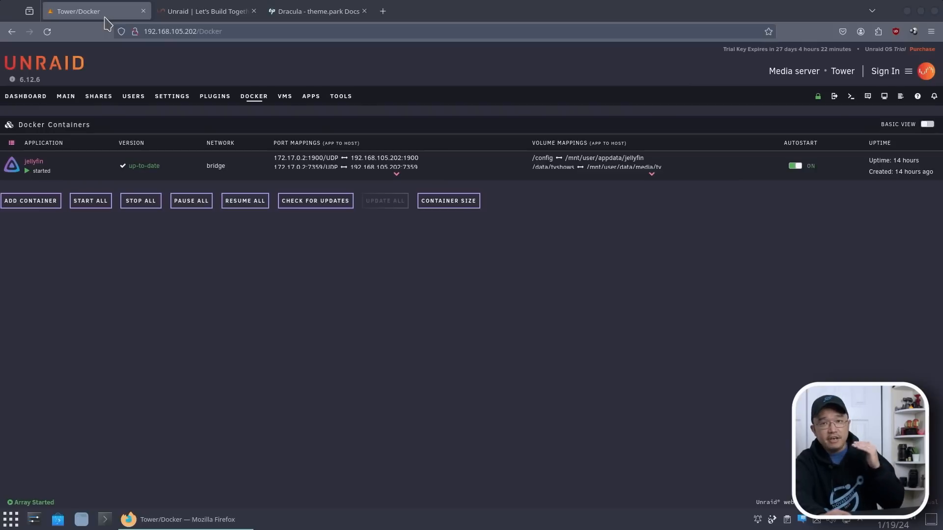